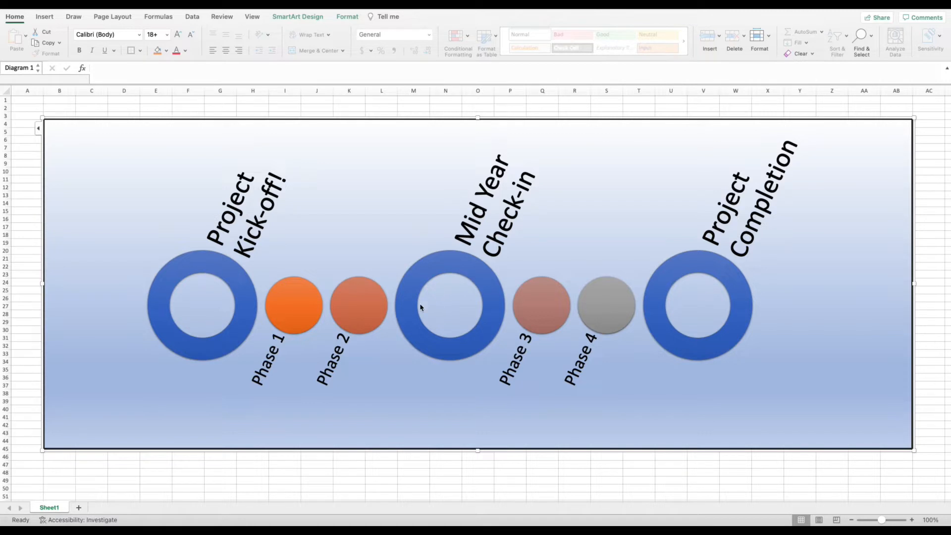
mouse_move(241, 415)
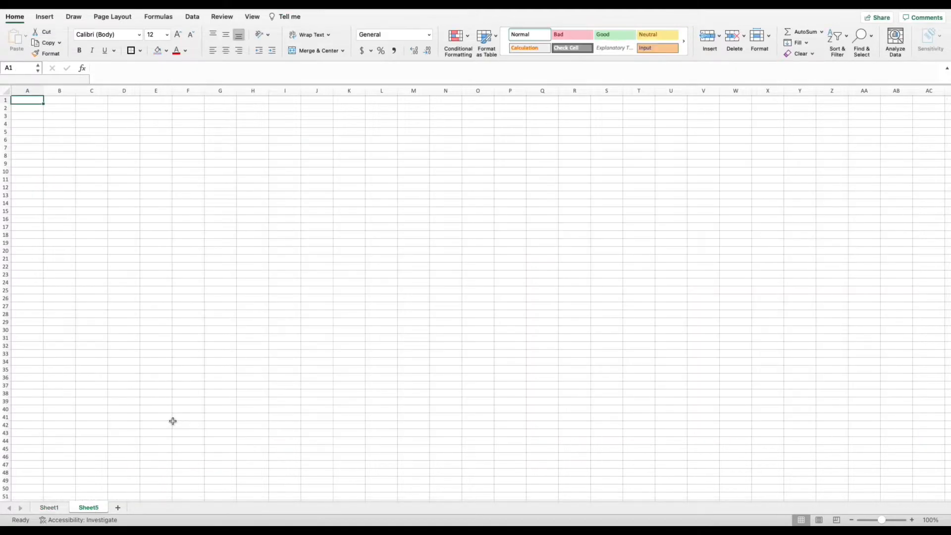
mouse_move(206, 329)
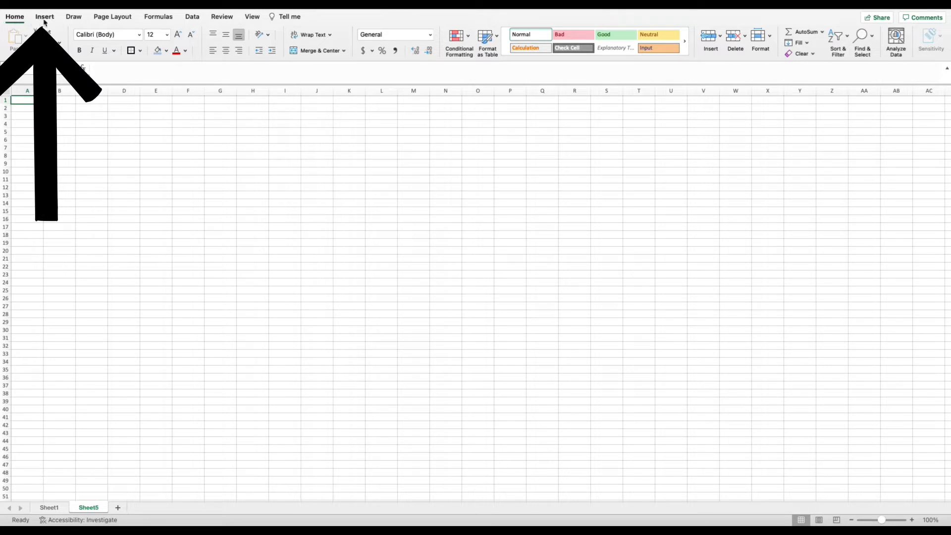
- Show the SmartArt graphic categories from the Insert ribbon over the blank sheet
click(44, 16)
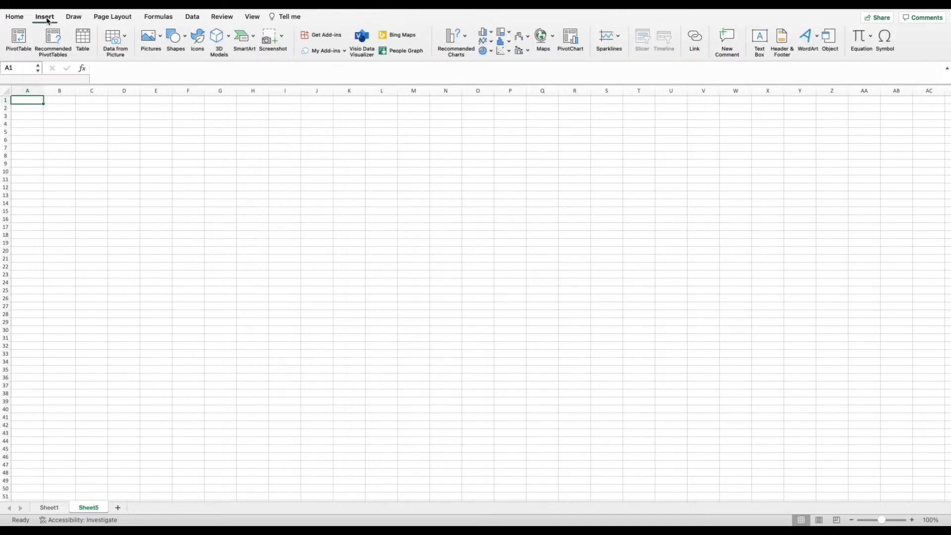
mouse_move(102, 24)
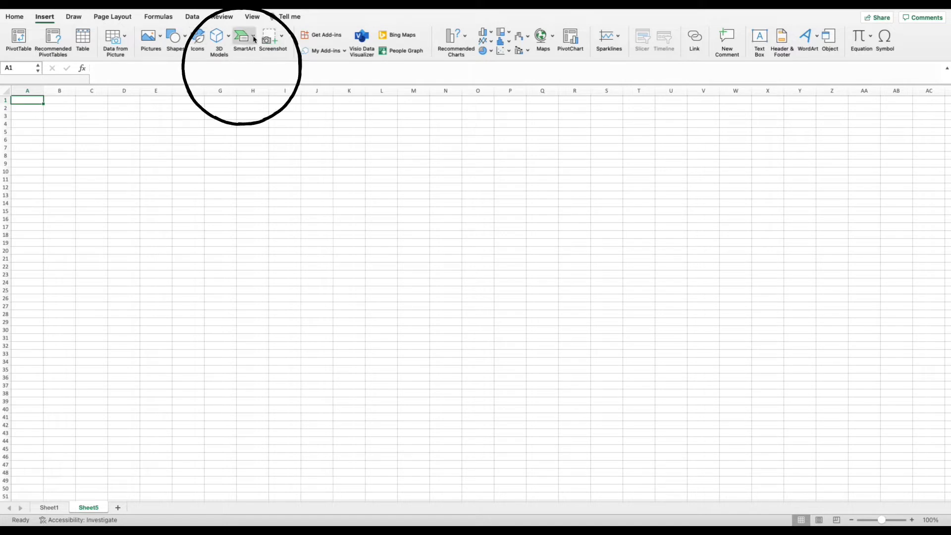
mouse_move(243, 40)
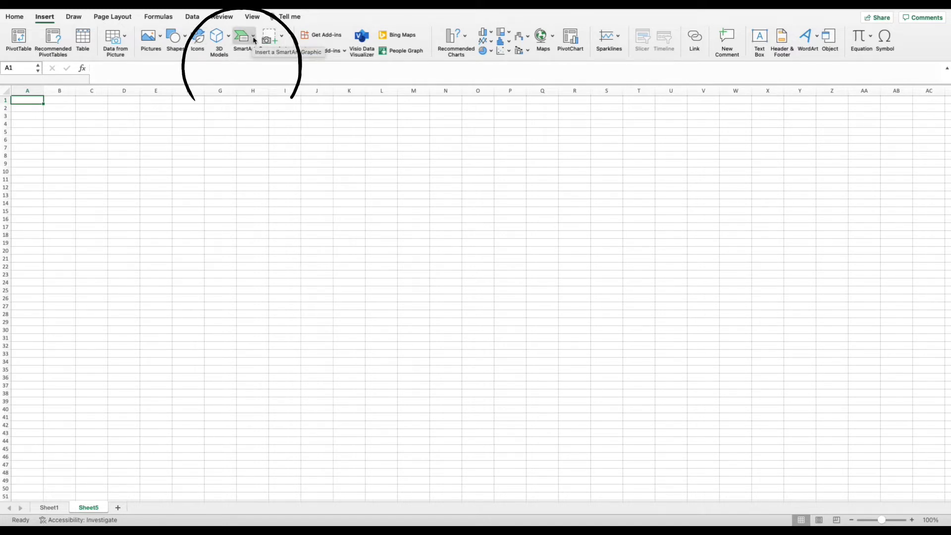
click(242, 39)
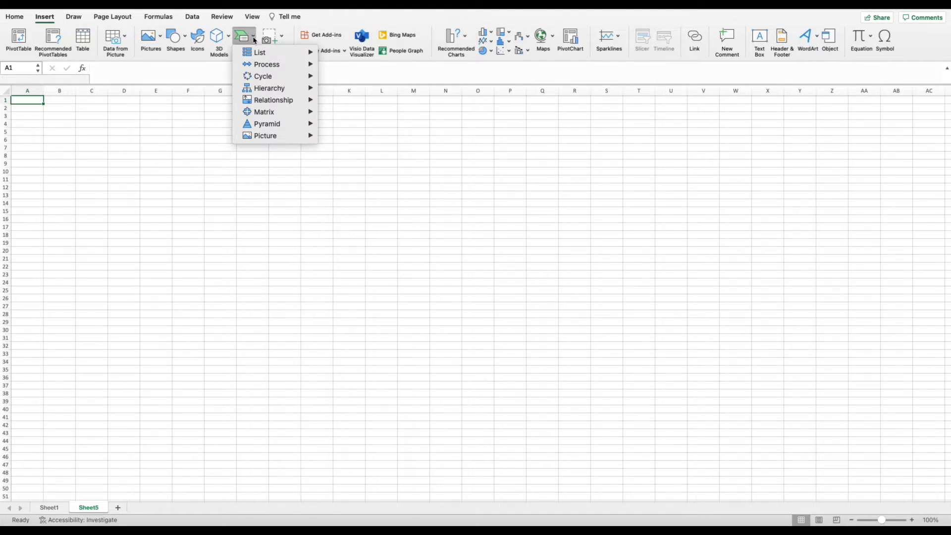
mouse_move(243, 36)
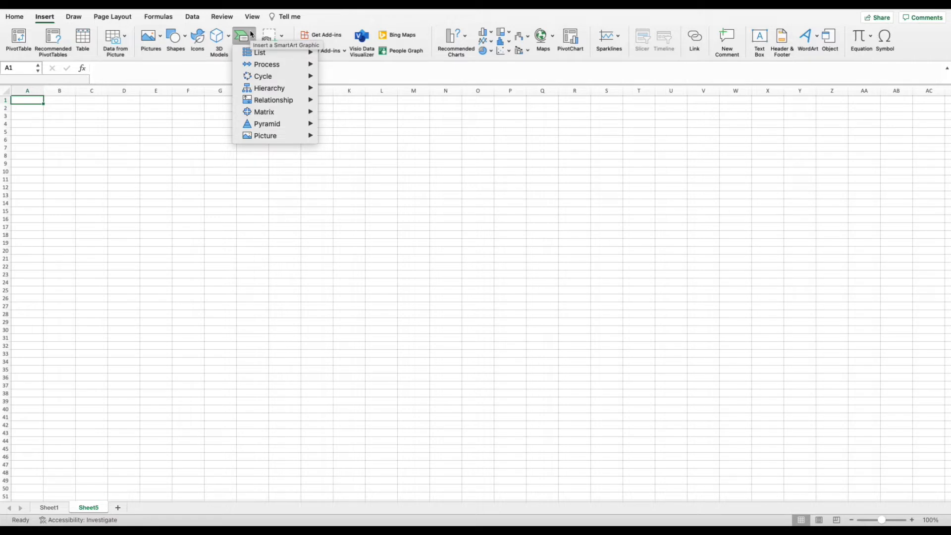
mouse_move(260, 52)
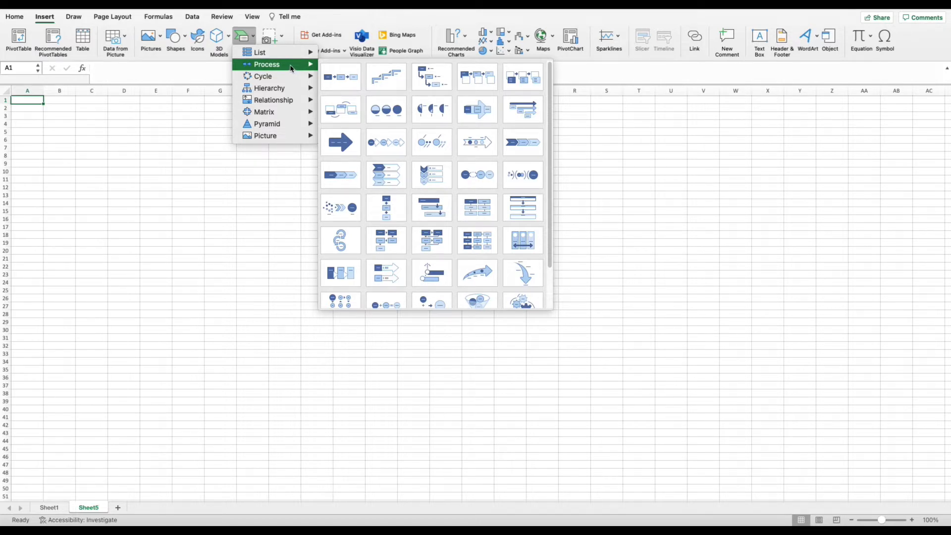
mouse_move(386, 109)
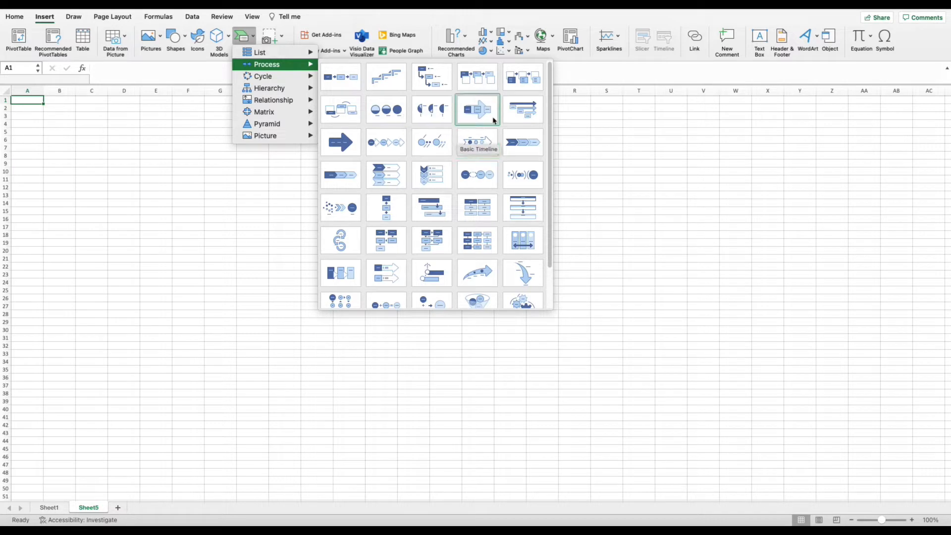
mouse_move(386, 110)
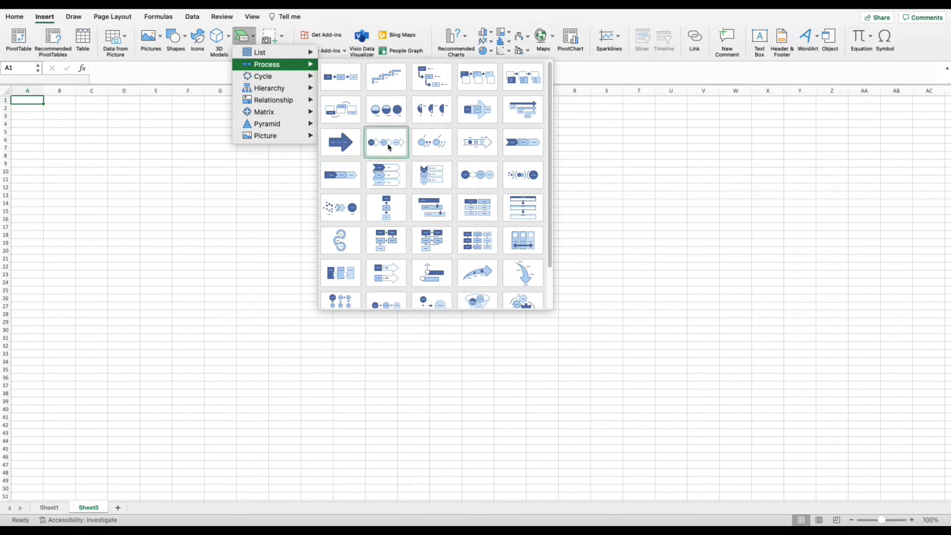
mouse_move(432, 142)
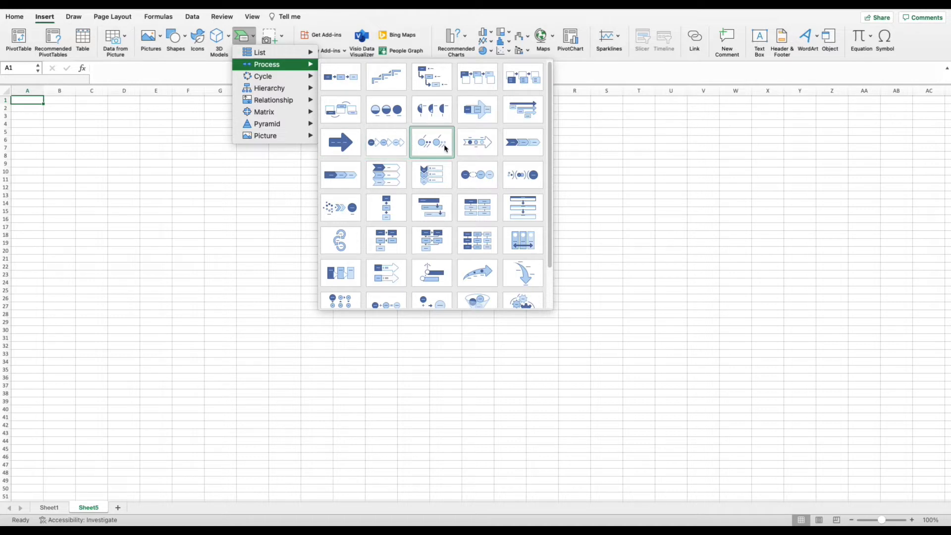
mouse_move(432, 142)
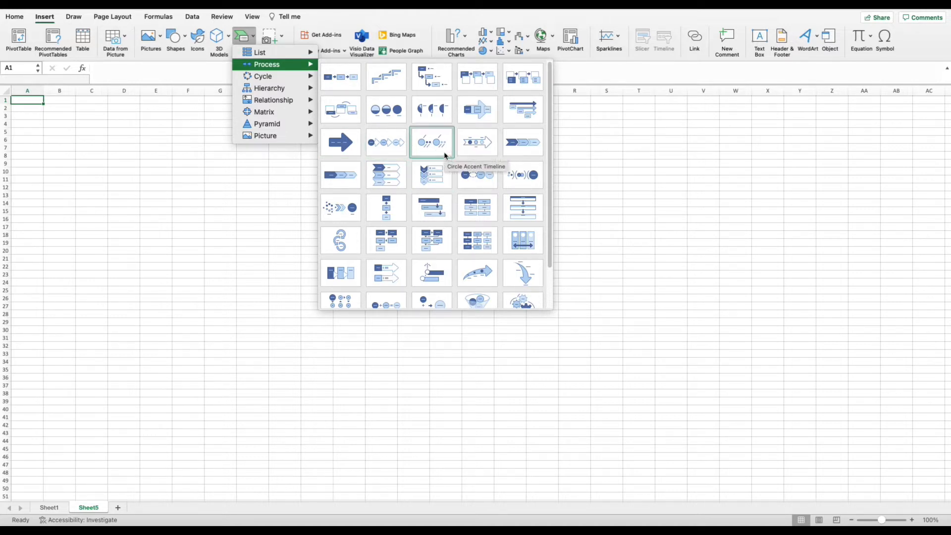
mouse_move(433, 150)
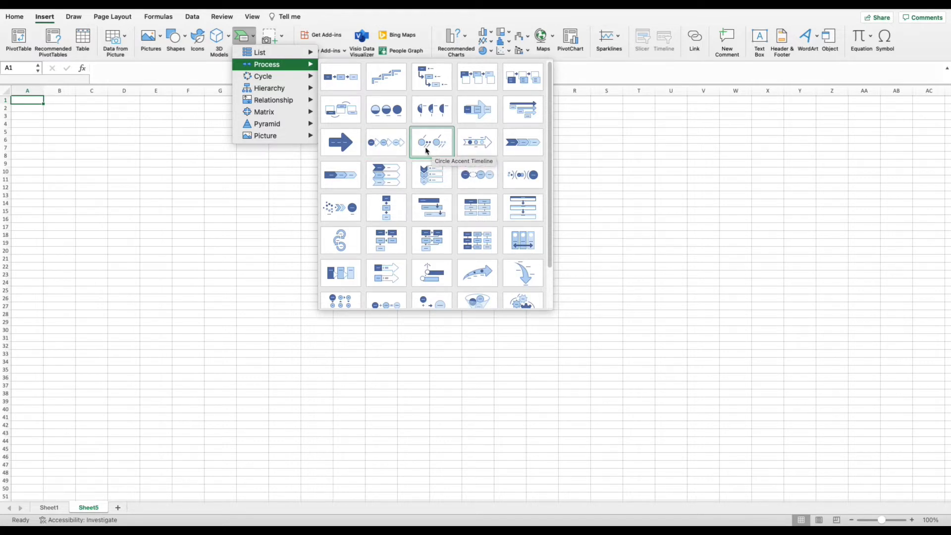
mouse_move(423, 146)
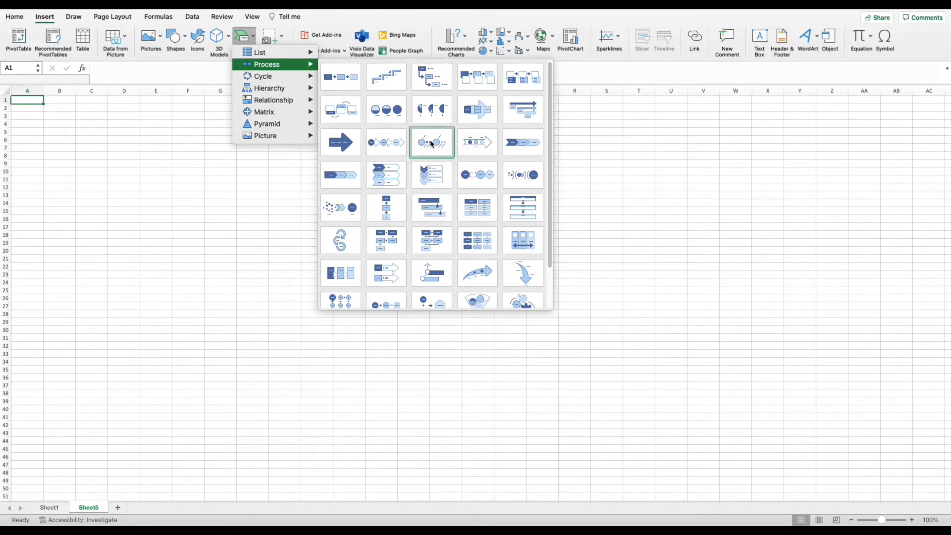
- Insert a Circle Accent Timeline, move it to the top-left and enlarge it
click(431, 142)
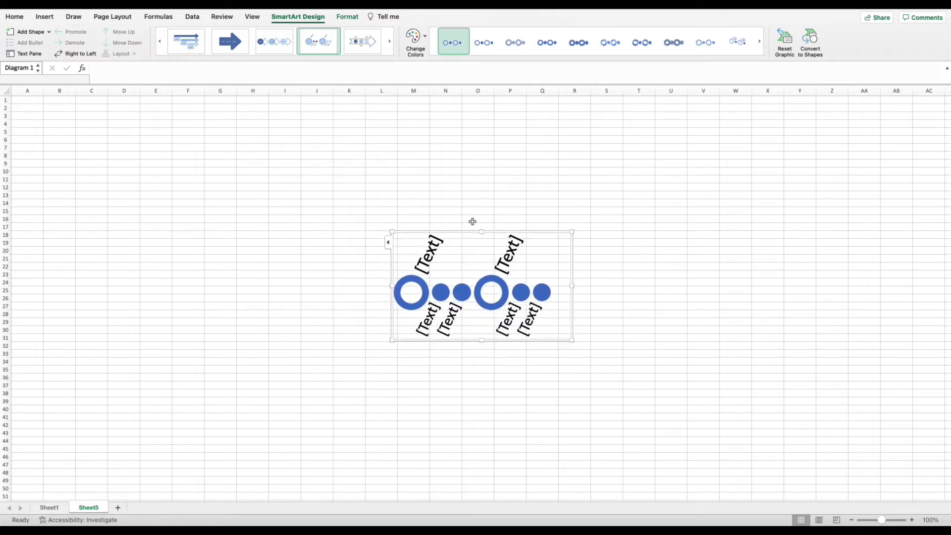
mouse_move(503, 247)
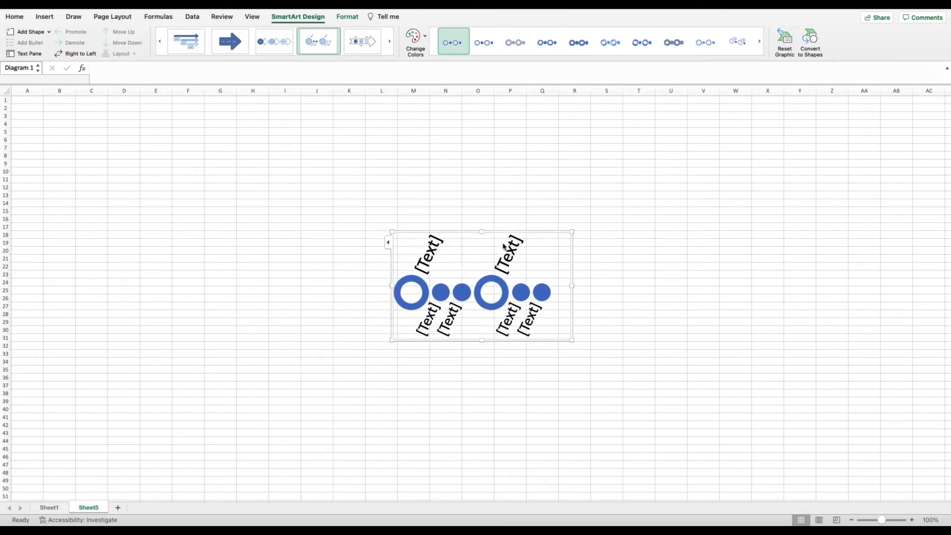
drag(483, 286, 388, 228)
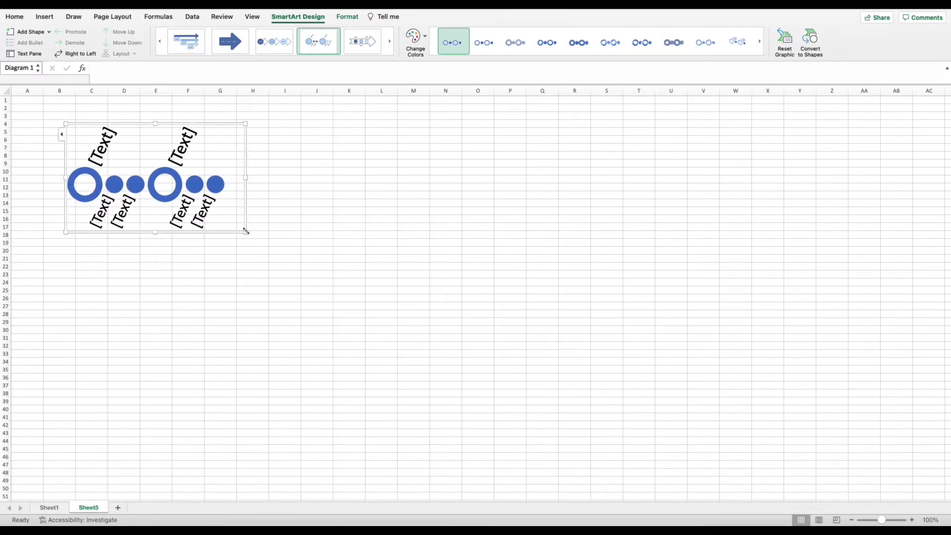
drag(245, 232, 766, 437)
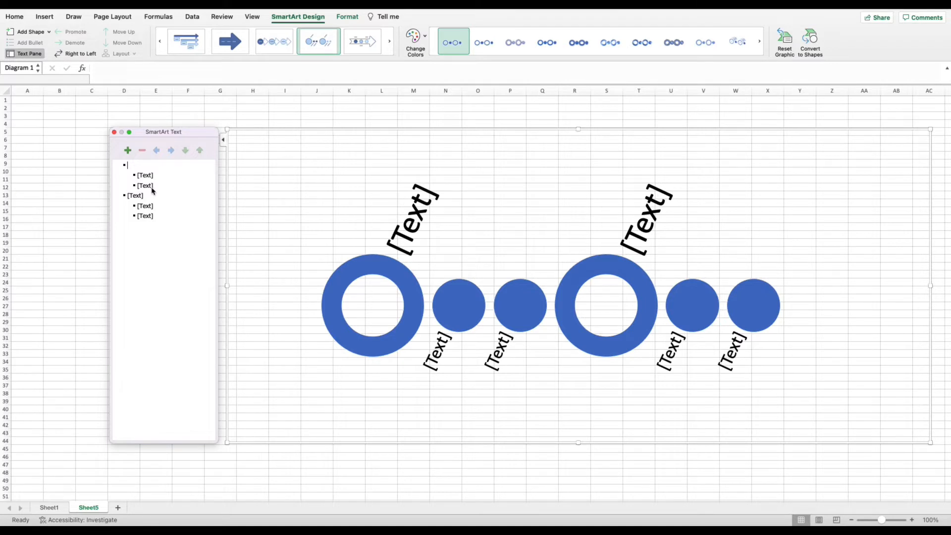
mouse_move(131, 166)
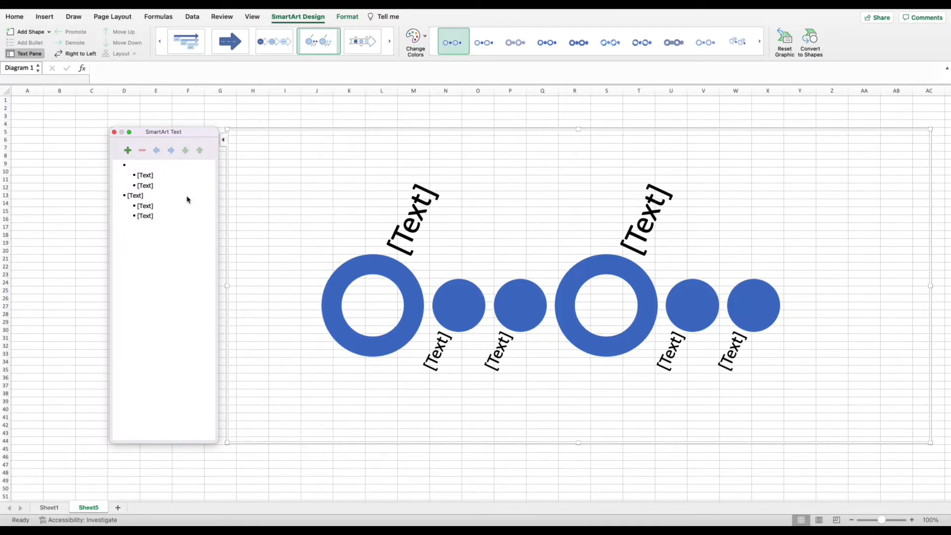
mouse_move(422, 287)
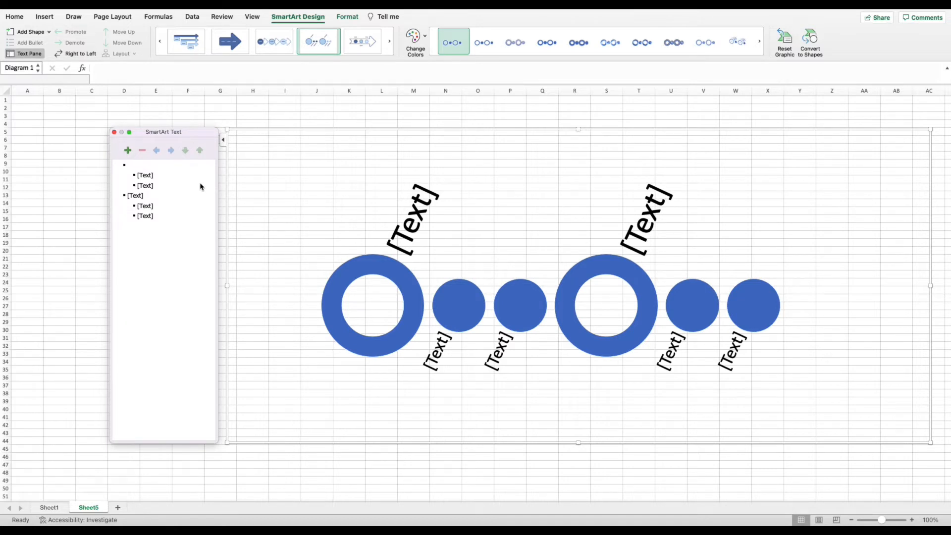
- Enter the labels Project Kick Off, Phase 1, Phase 2 and the following phase names
text(Project Kick Off)
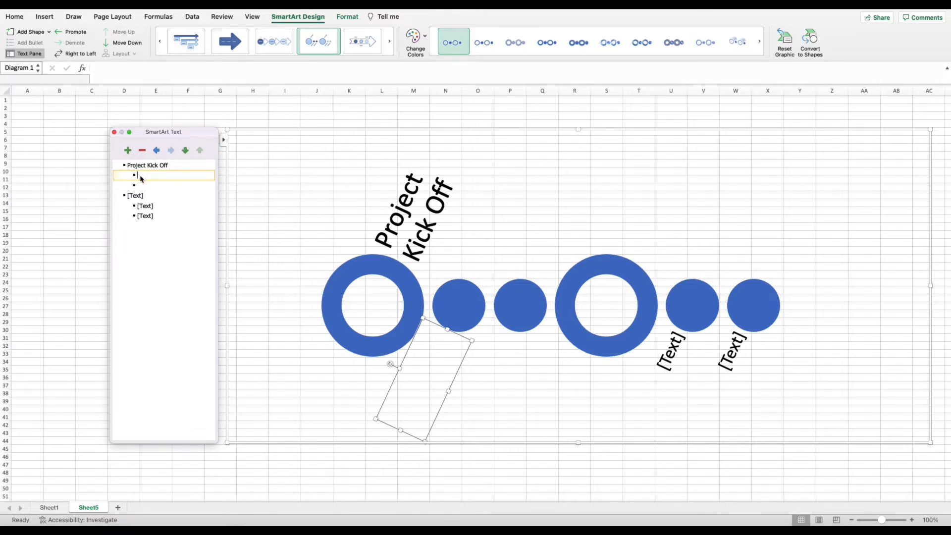
text(P)
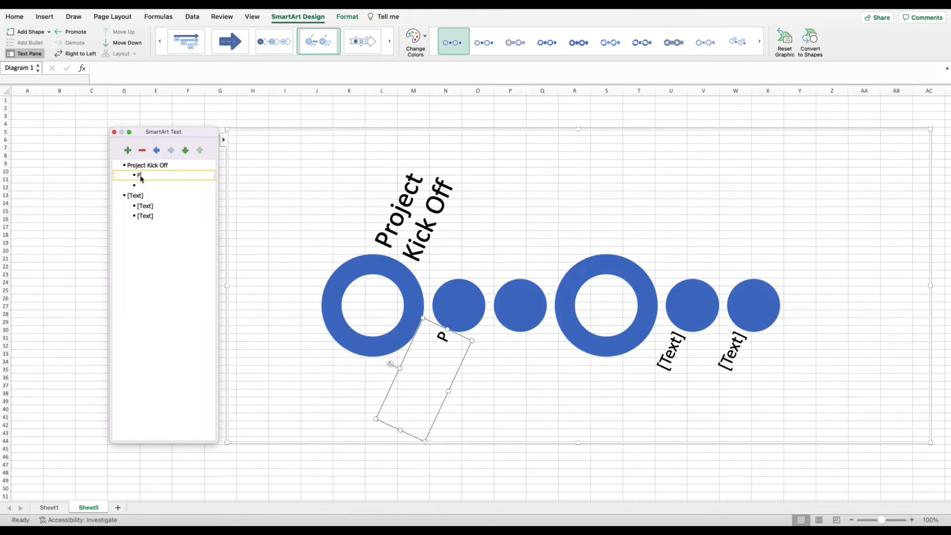
text(hase 1)
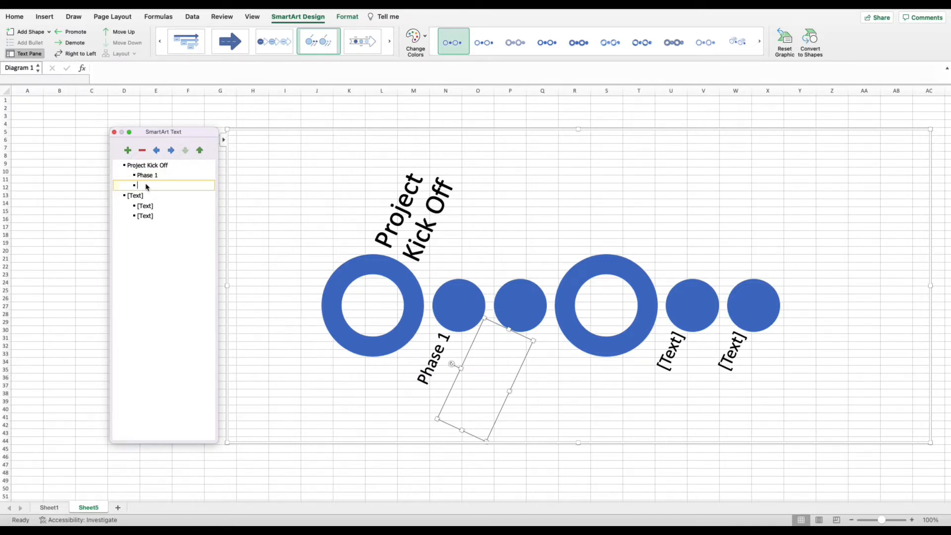
text(Phase 2)
click(164, 215)
text(Phase 4)
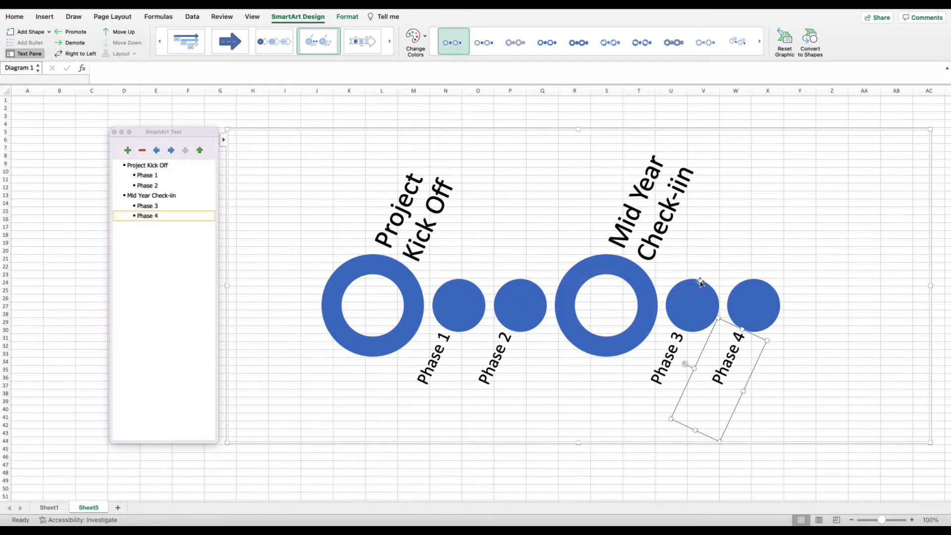
mouse_move(621, 263)
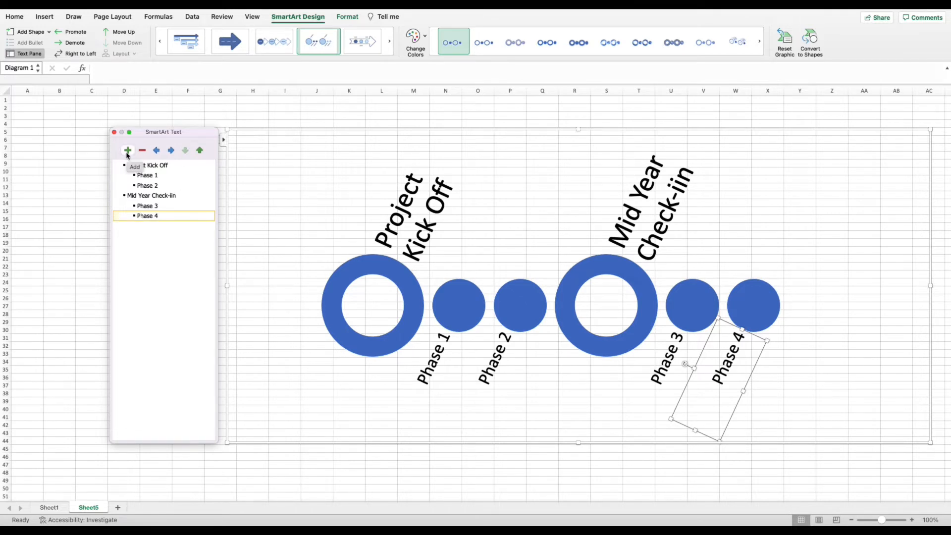
- Add a Project Completion milestone and correct the label to Mid Year Check-in
click(128, 150)
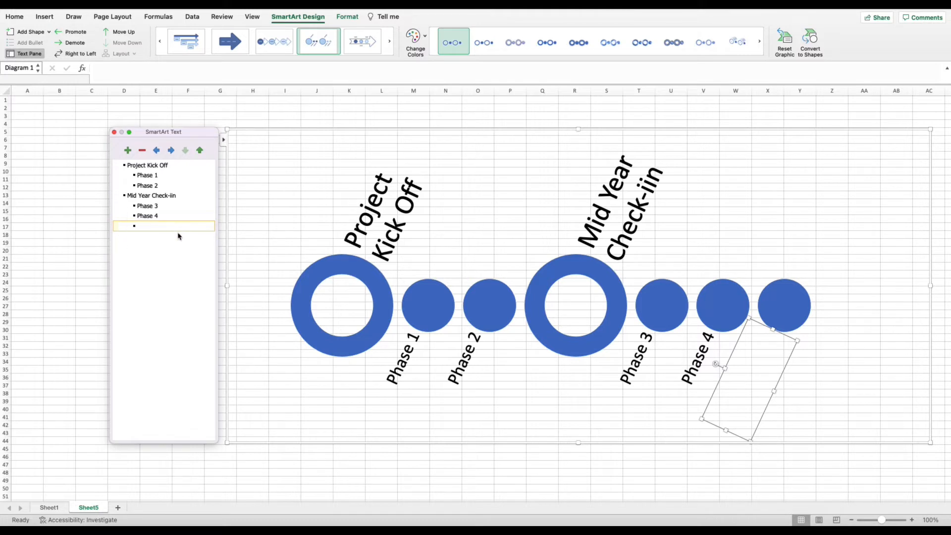
mouse_move(777, 309)
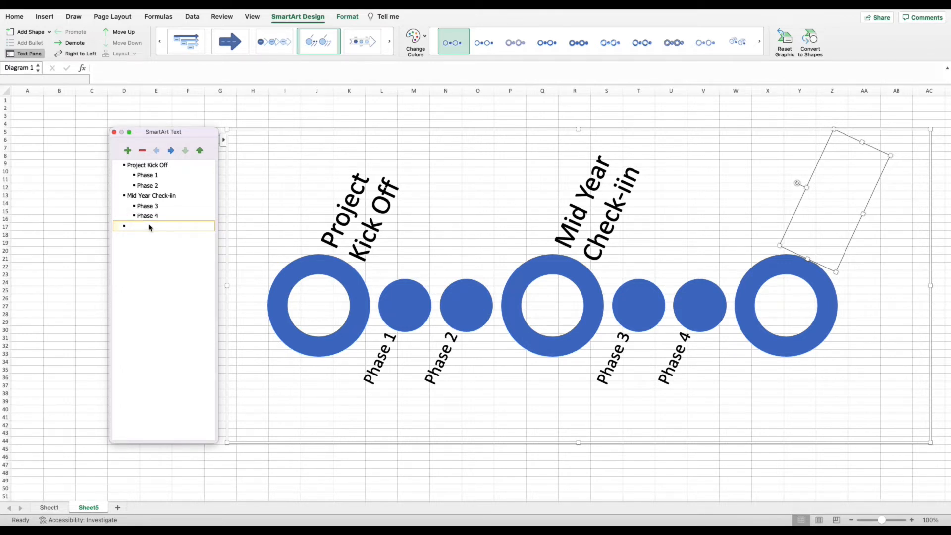
text(Por)
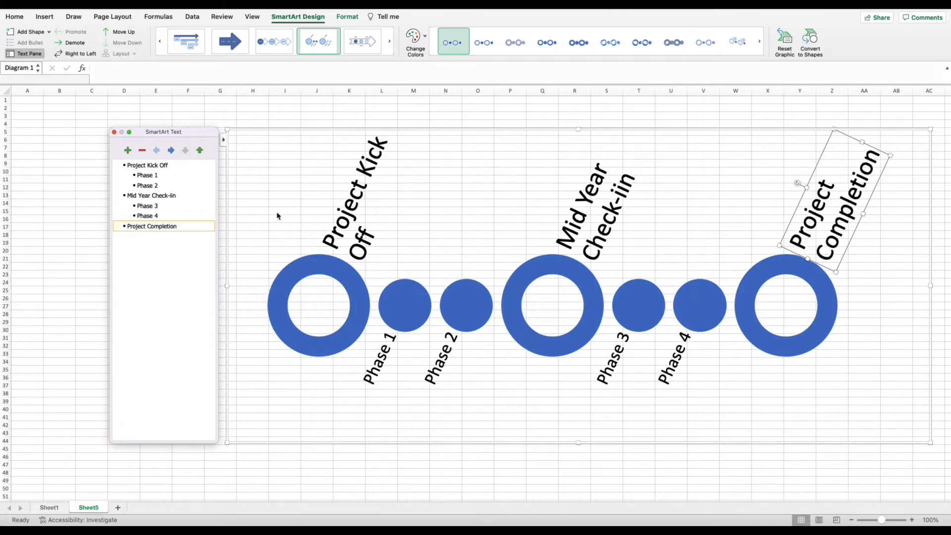
click(152, 226)
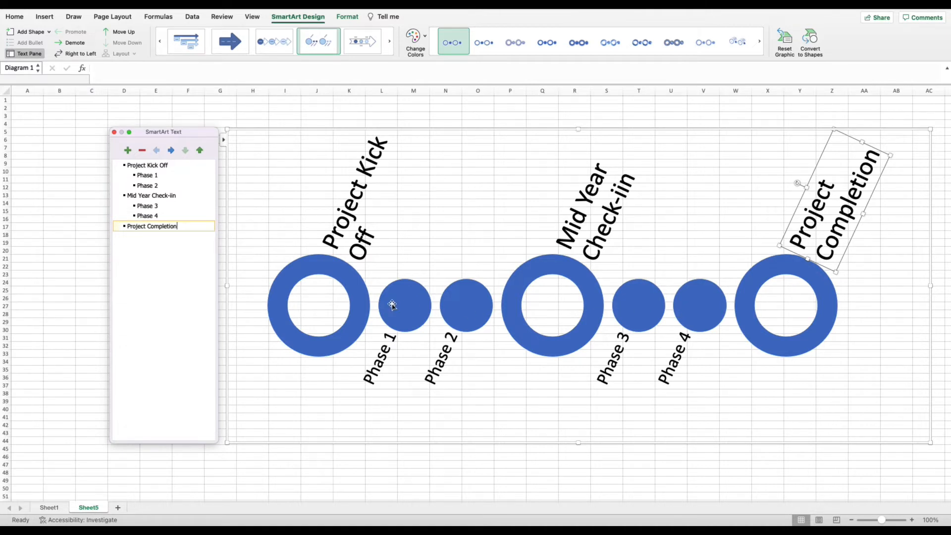
click(151, 195)
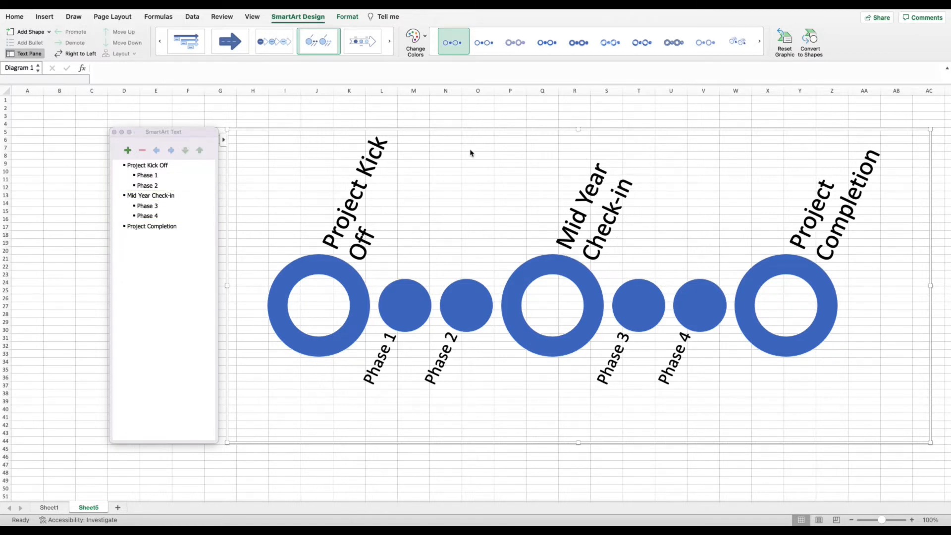
mouse_move(448, 150)
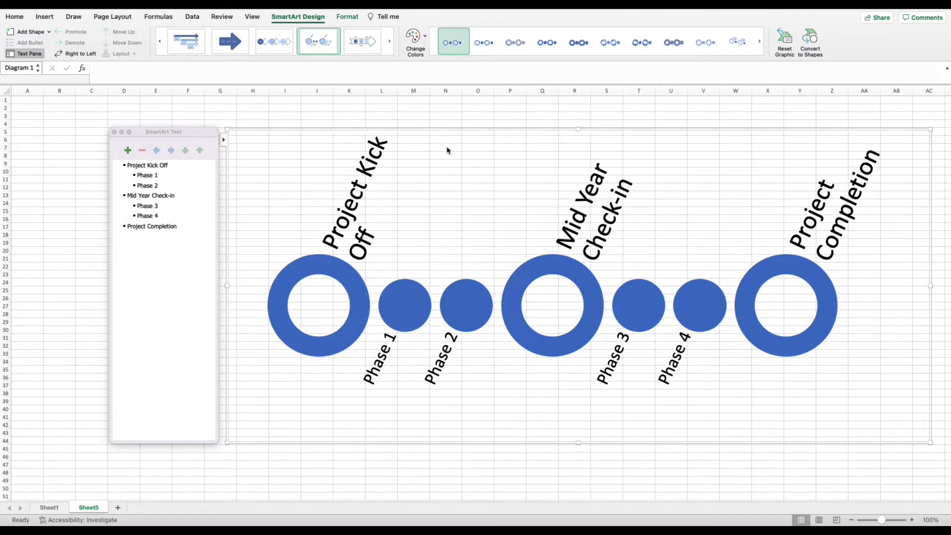
mouse_move(440, 139)
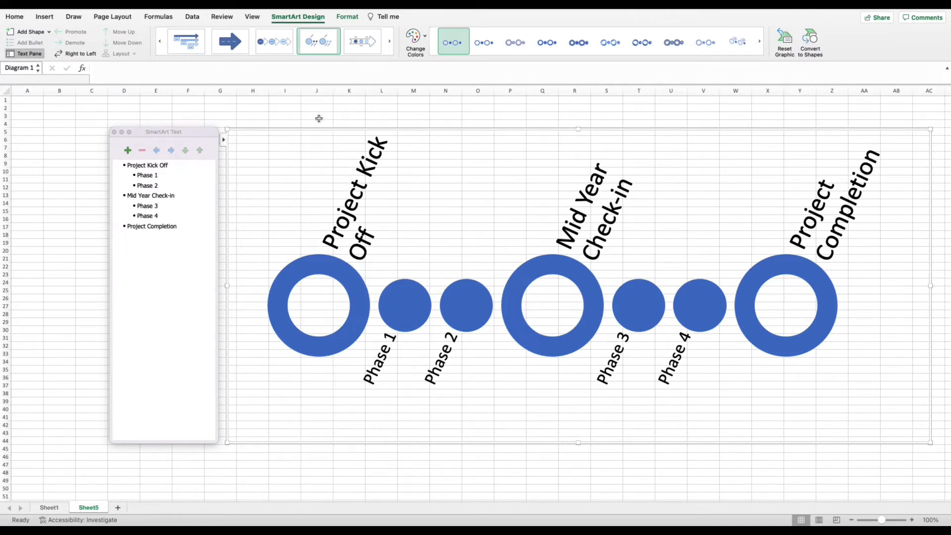
click(317, 115)
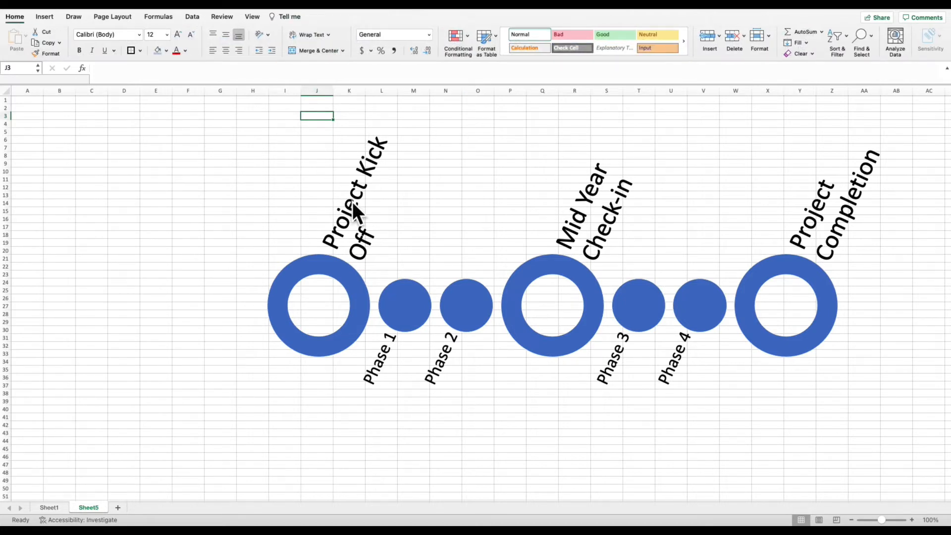
mouse_move(511, 171)
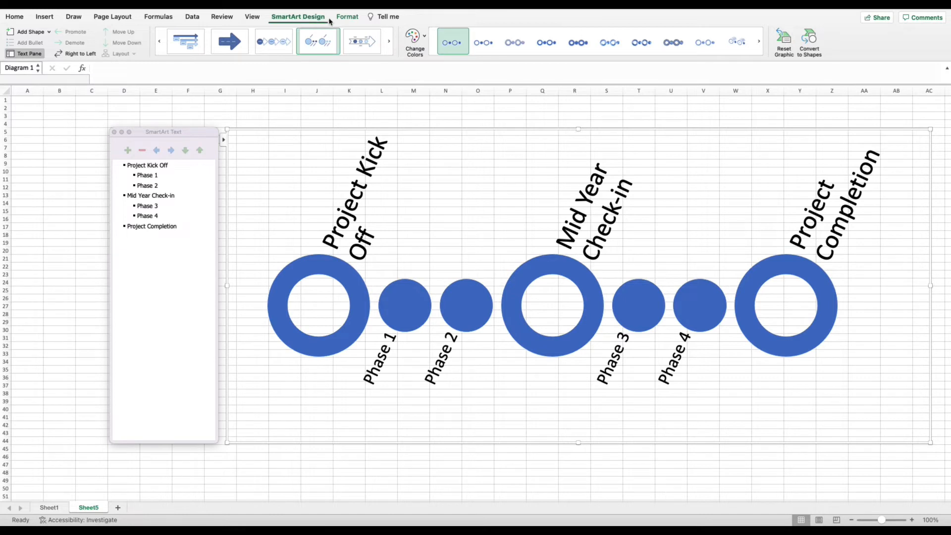
click(229, 41)
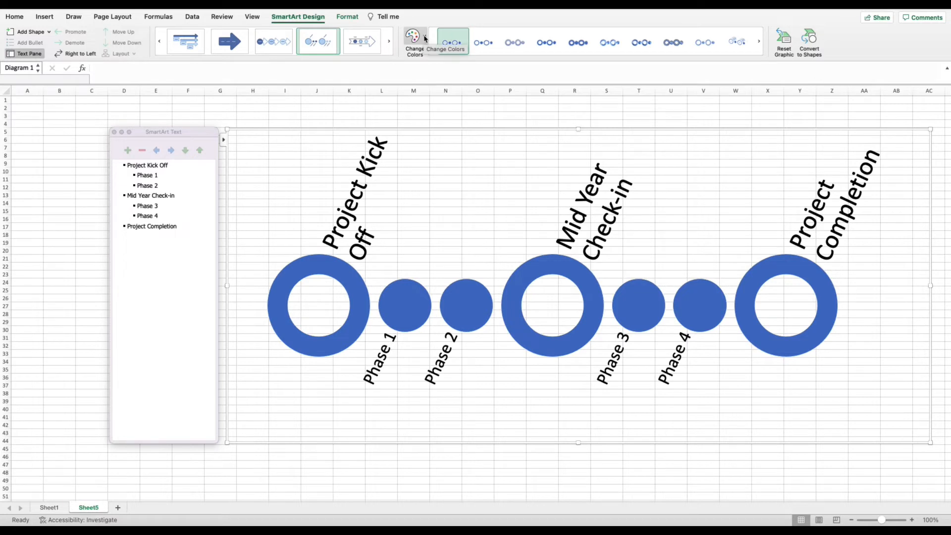
- Recolour the diagram with Colorful Range - Accent Colors 2 to 3
click(414, 40)
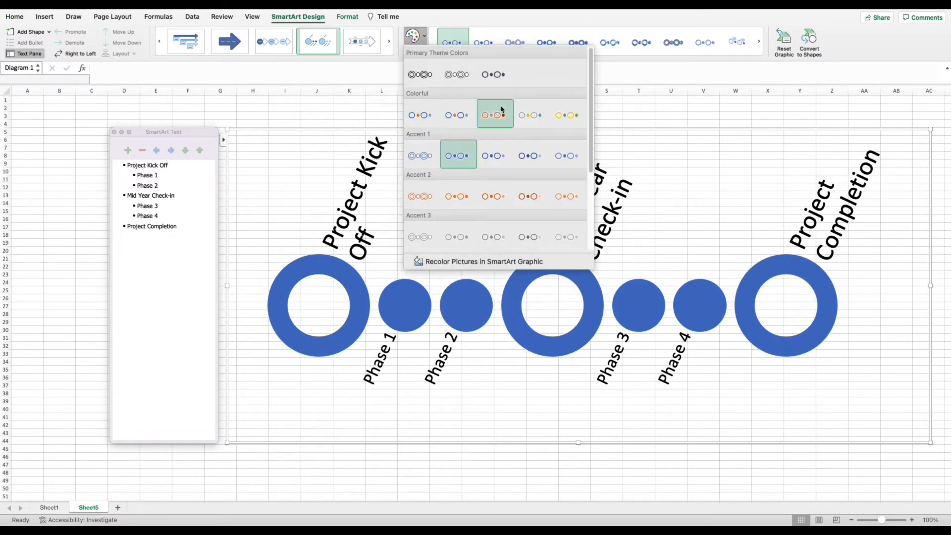
mouse_move(509, 182)
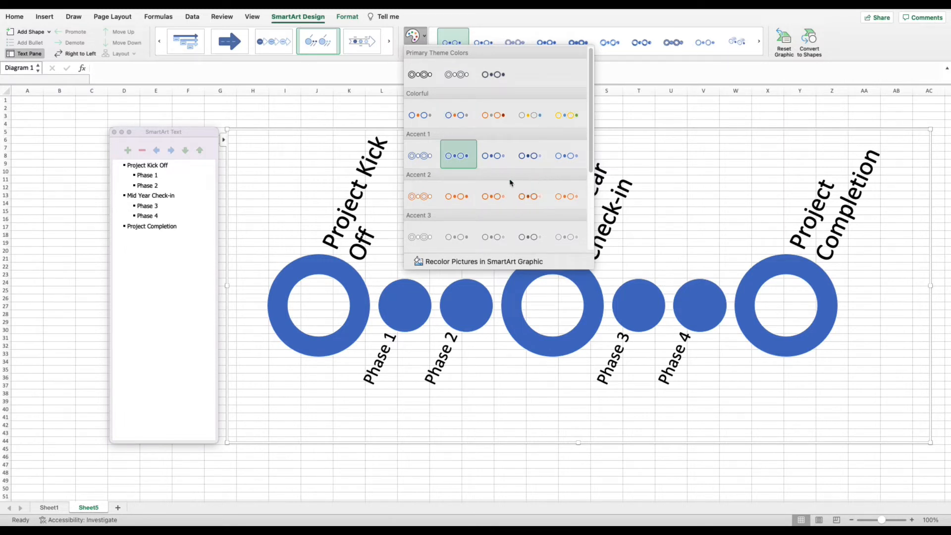
mouse_move(541, 172)
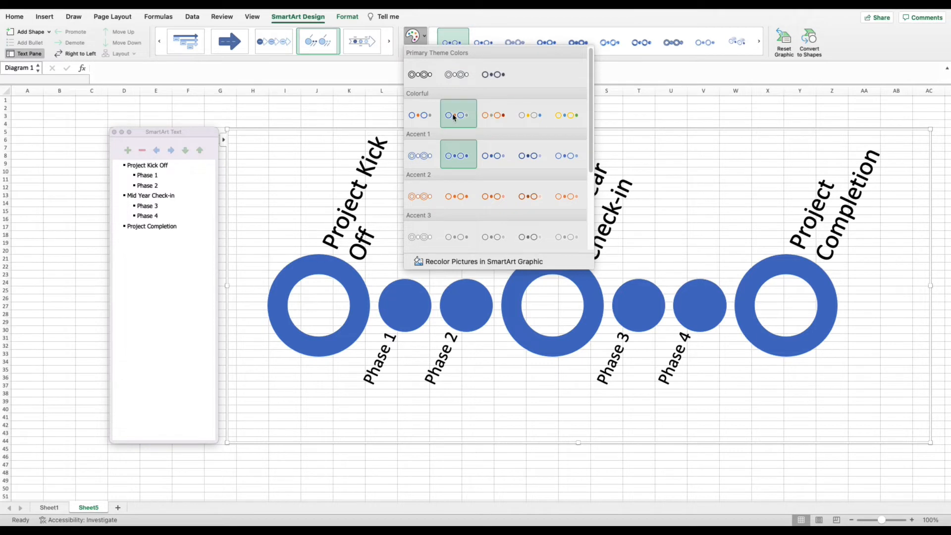
mouse_move(458, 115)
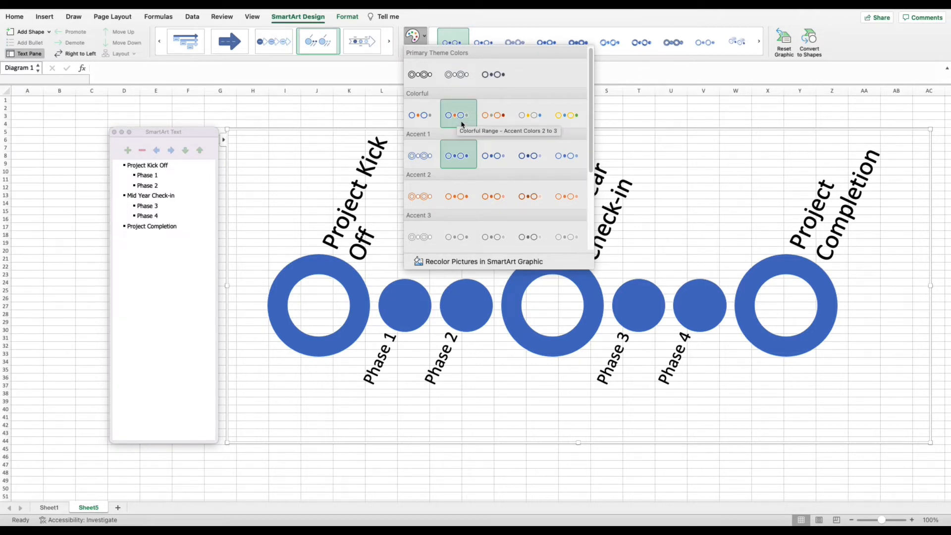
click(458, 115)
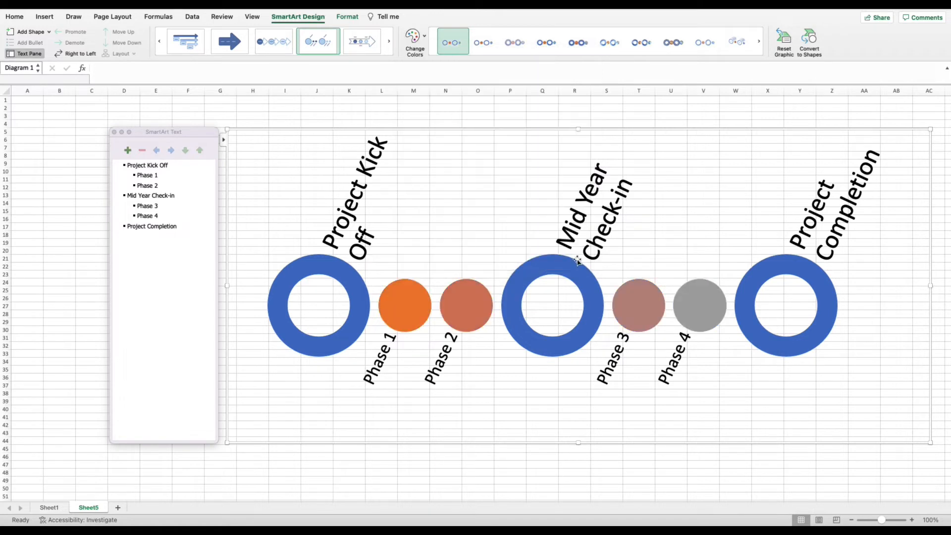
mouse_move(470, 301)
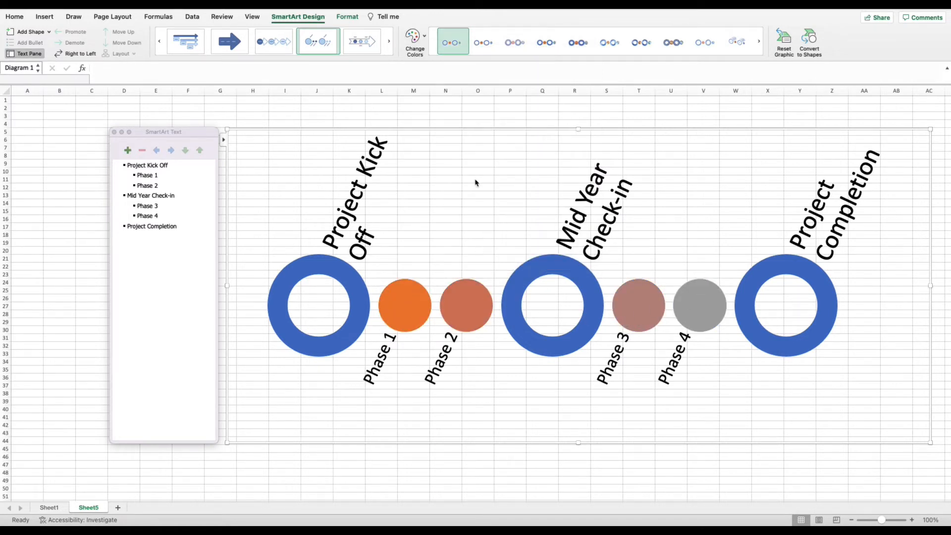
mouse_move(310, 123)
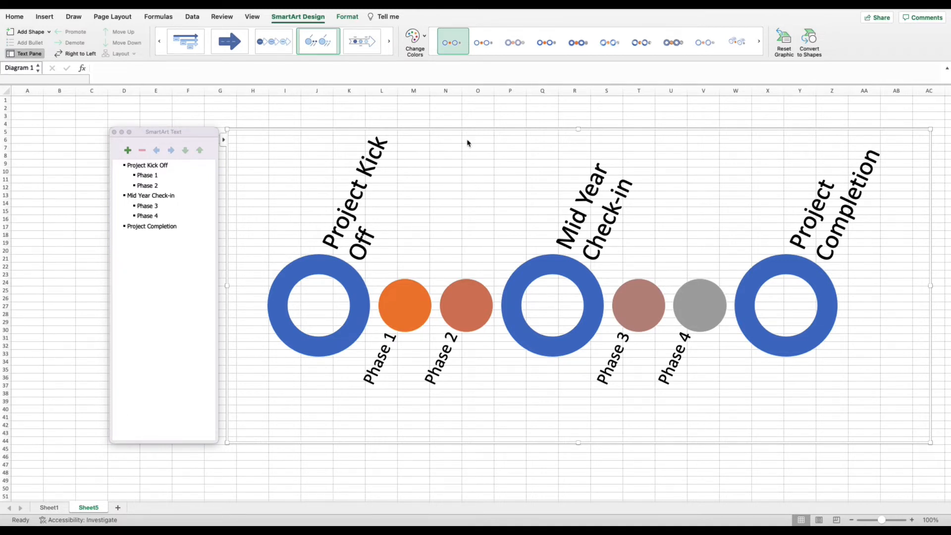
mouse_move(405, 280)
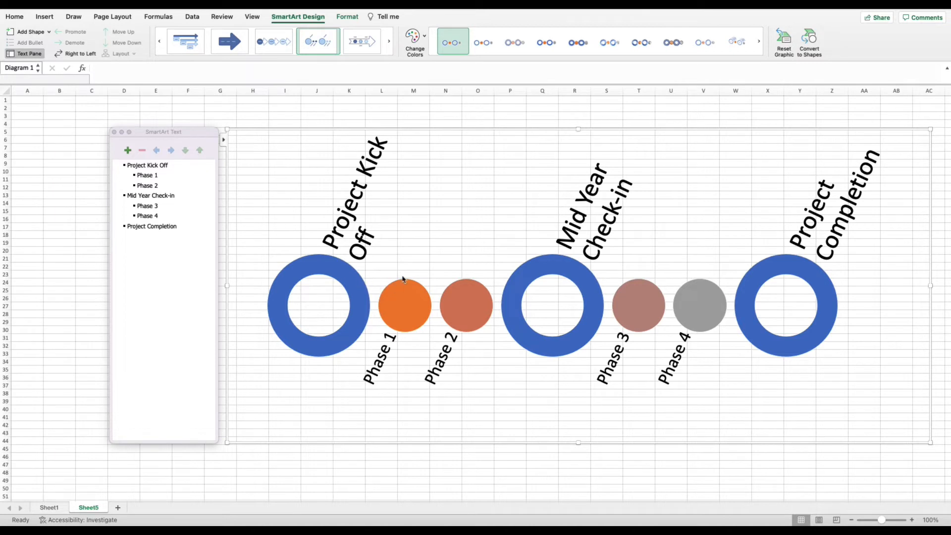
mouse_move(401, 102)
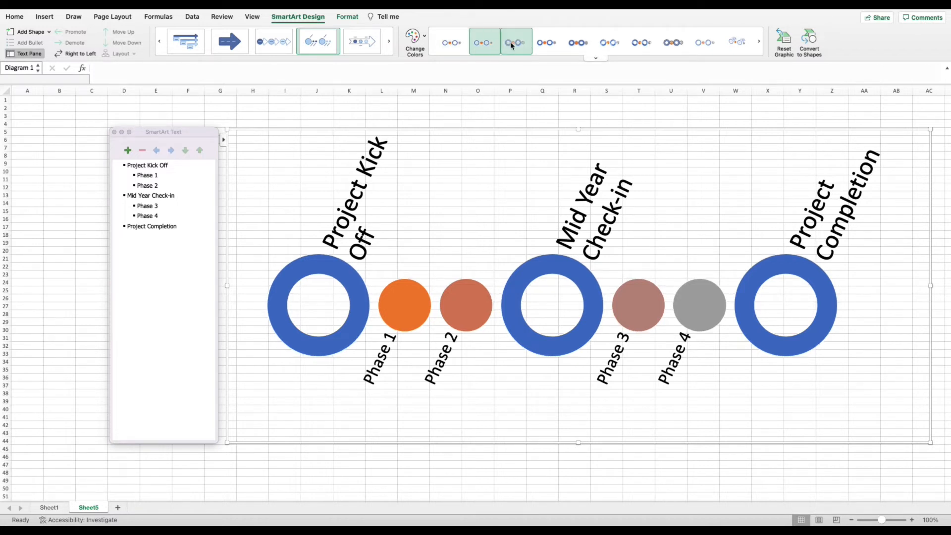
- Apply a glossy shaded 3D SmartArt style to the circles and rings
click(547, 42)
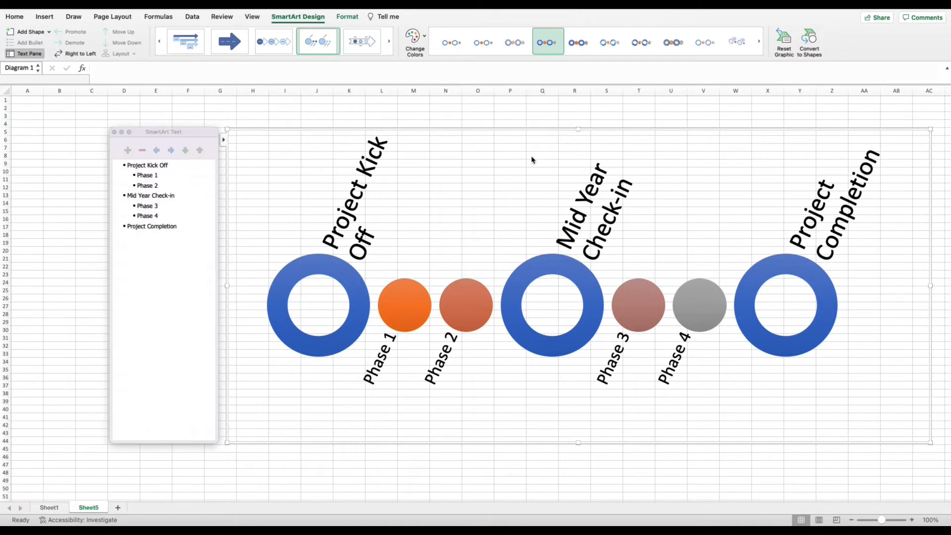
click(580, 42)
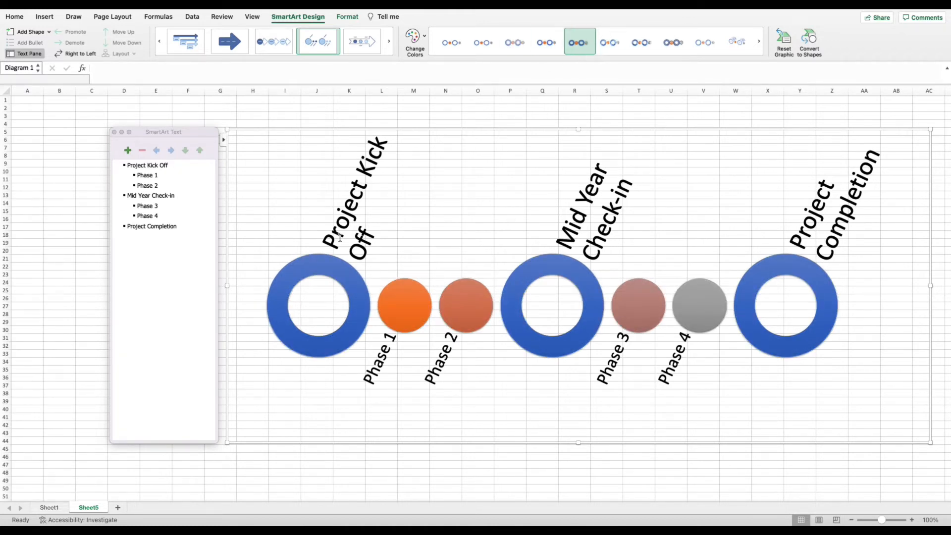
mouse_move(526, 150)
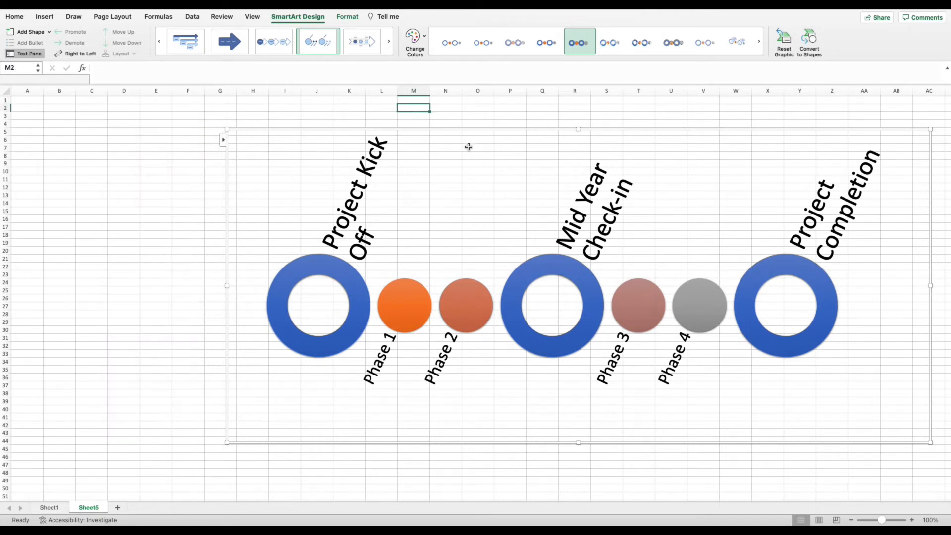
- Fill the timeline diagram's background with light blue via Shape Fill
click(29, 54)
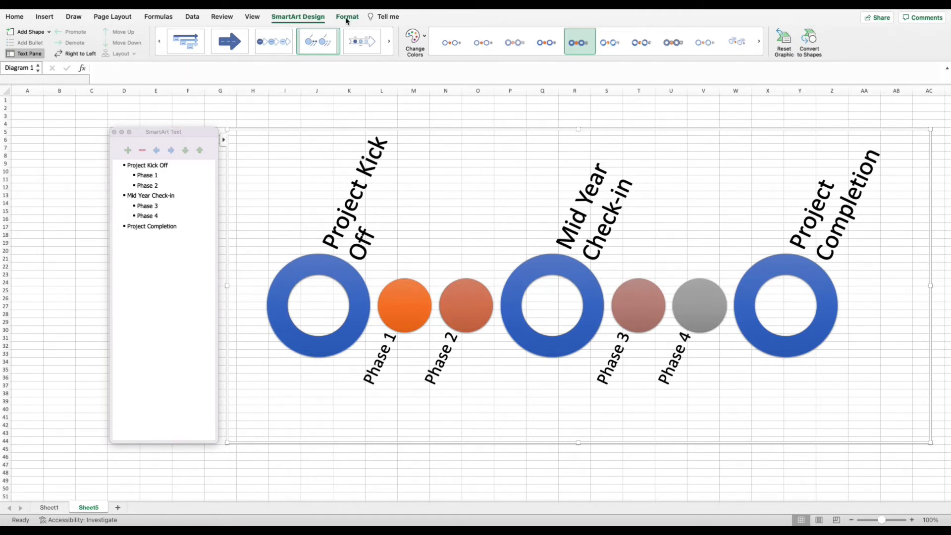
click(347, 17)
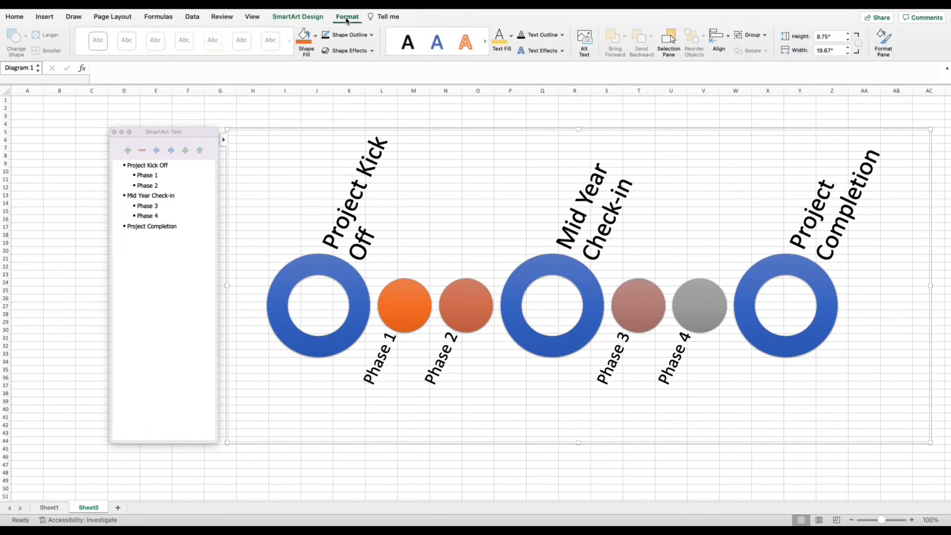
mouse_move(482, 178)
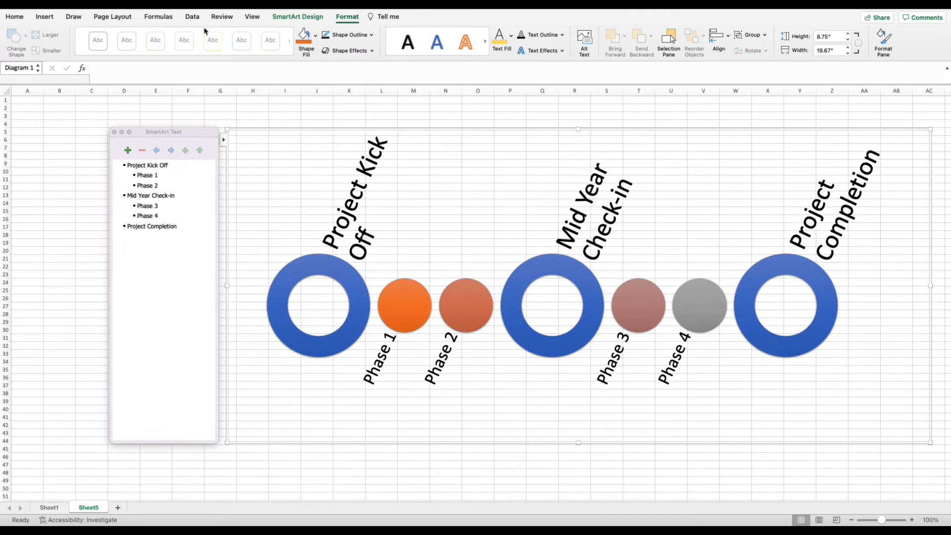
mouse_move(309, 69)
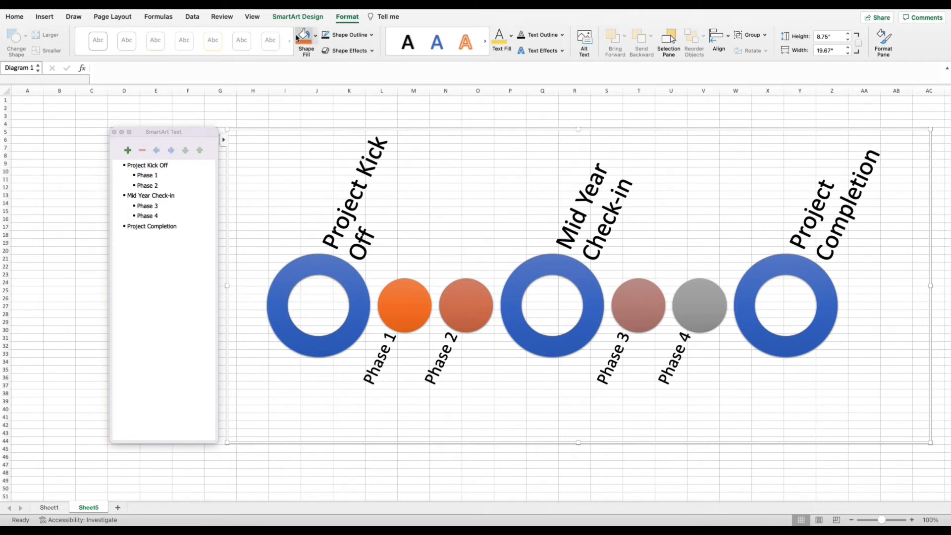
mouse_move(307, 39)
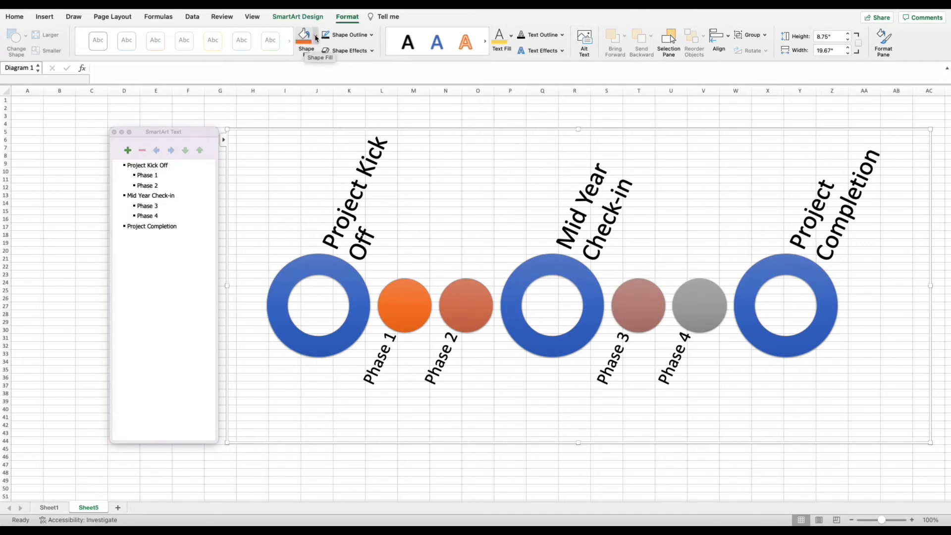
click(306, 35)
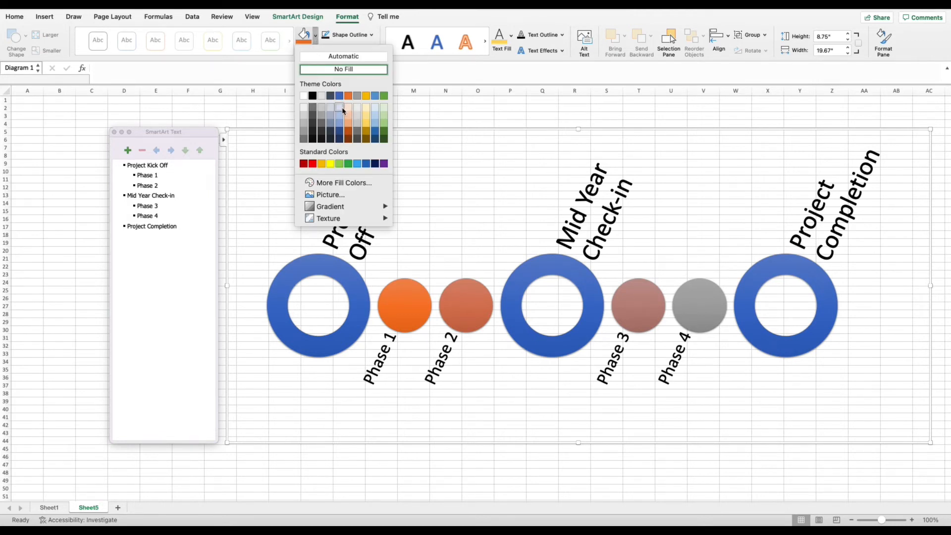
click(329, 95)
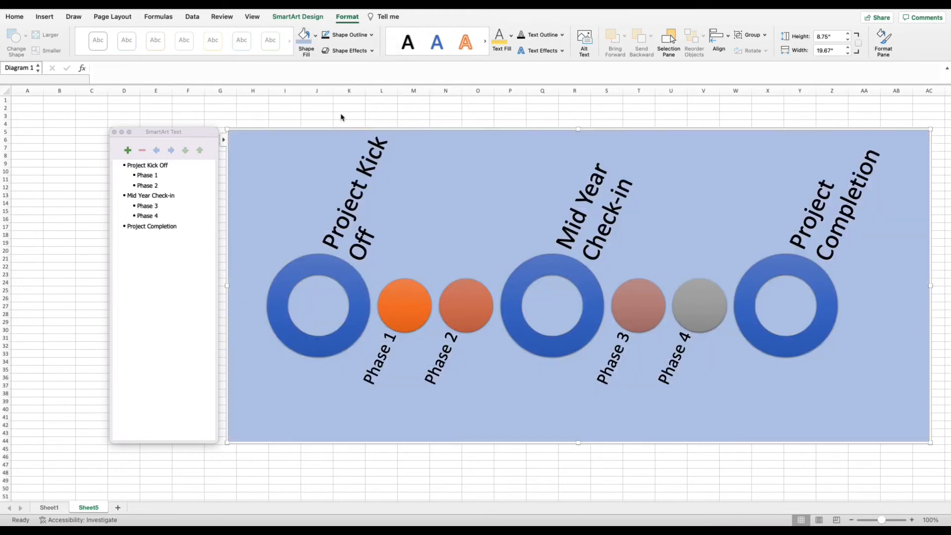
mouse_move(643, 231)
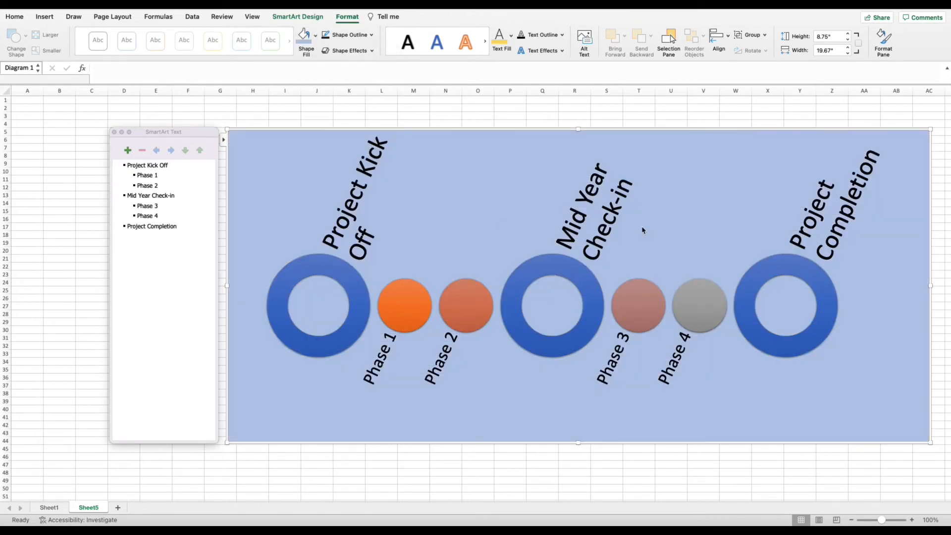
mouse_move(321, 83)
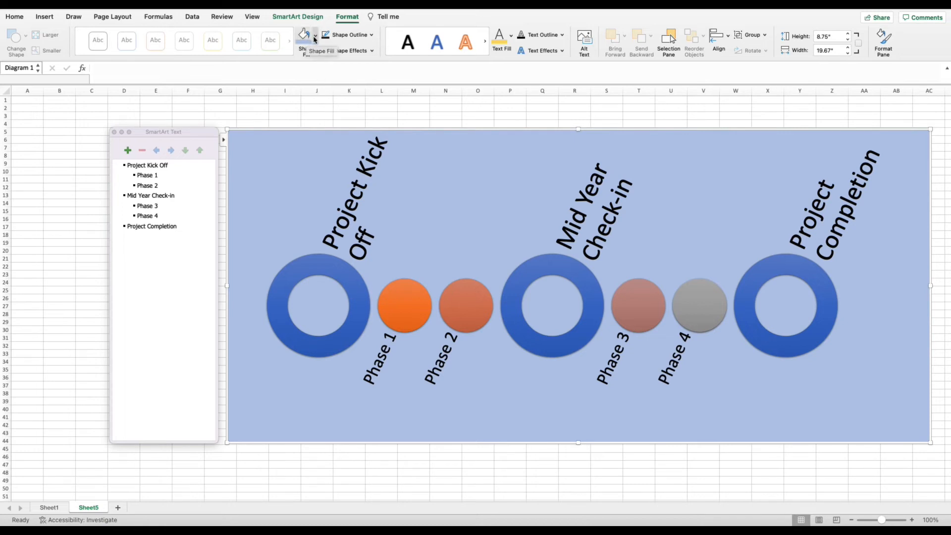
- Change the diagram background to a dark-to-light gradient fill
click(304, 35)
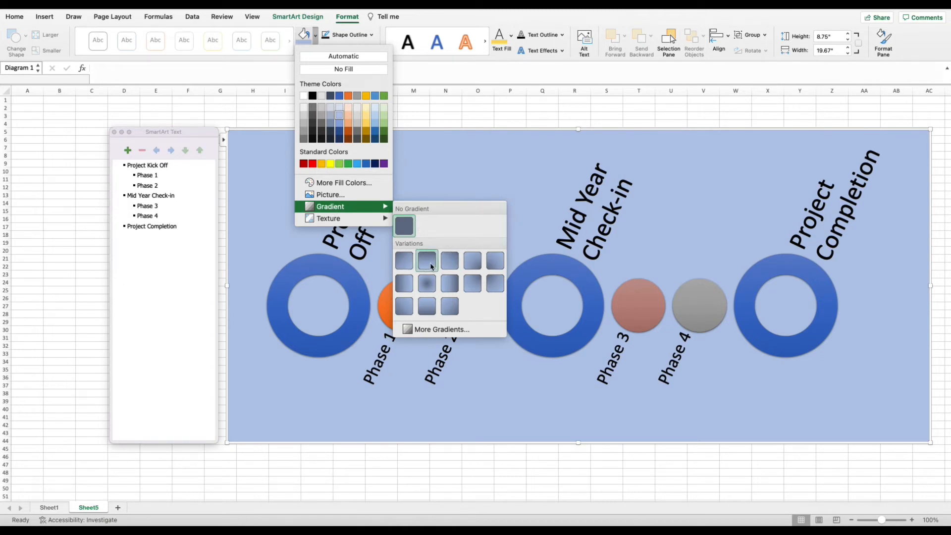
click(427, 261)
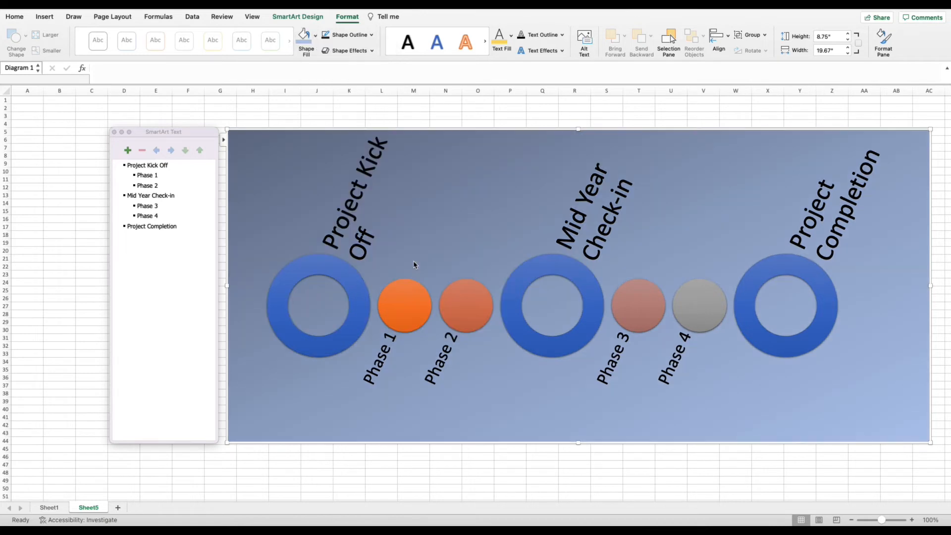
mouse_move(632, 214)
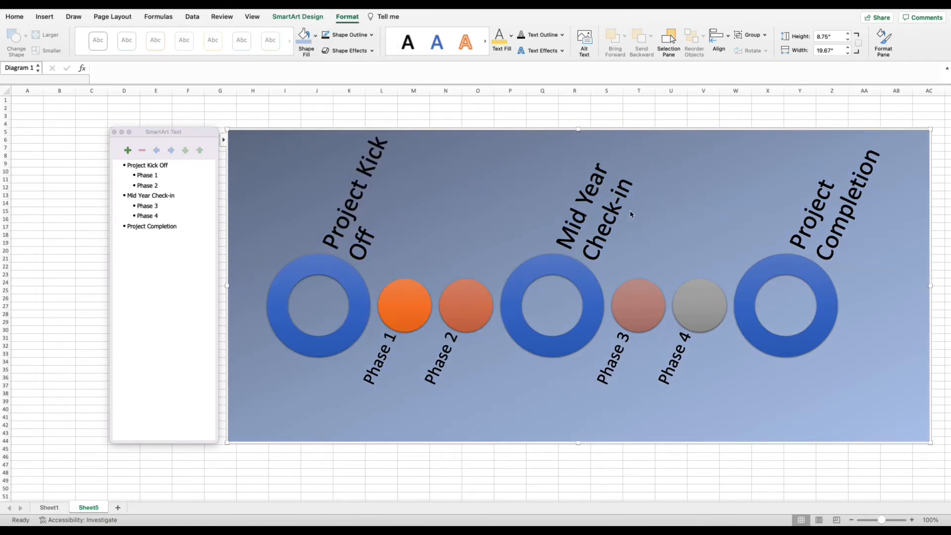
mouse_move(309, 39)
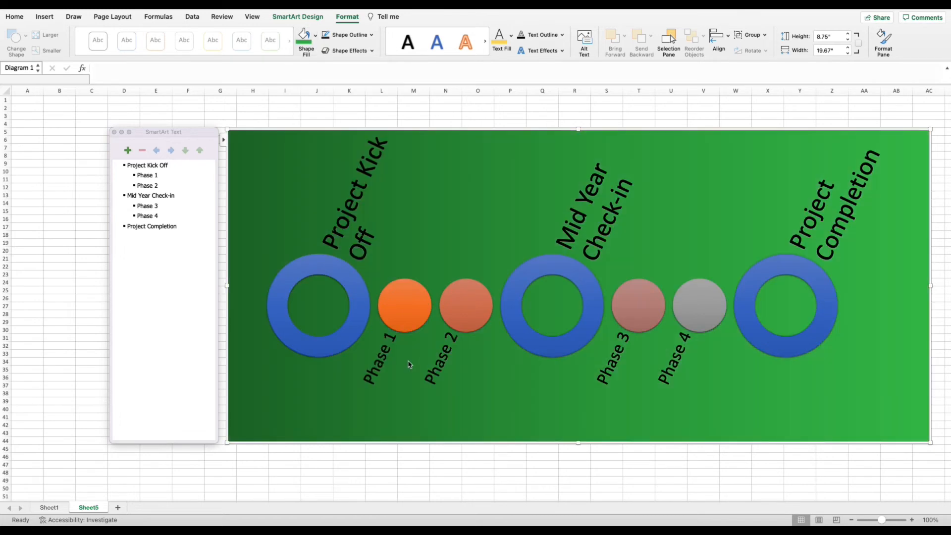
mouse_move(536, 251)
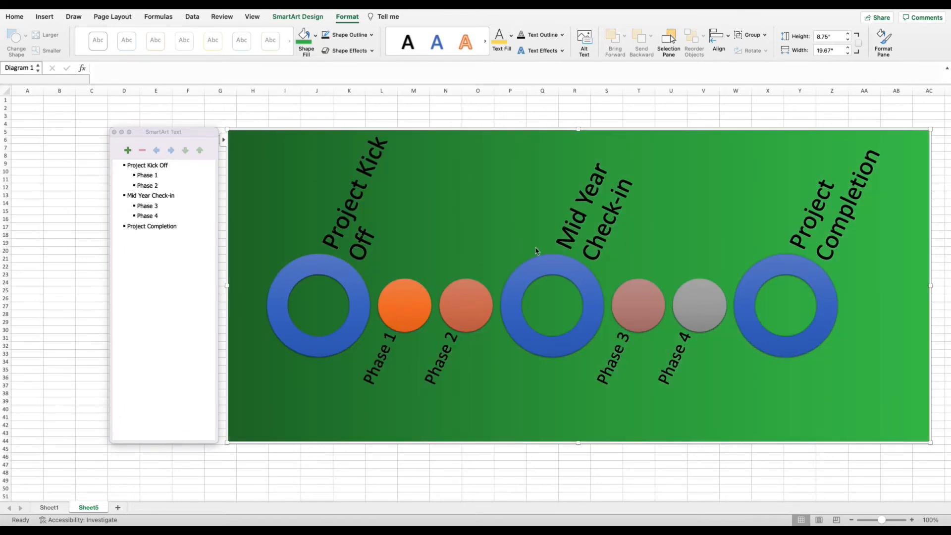
mouse_move(575, 180)
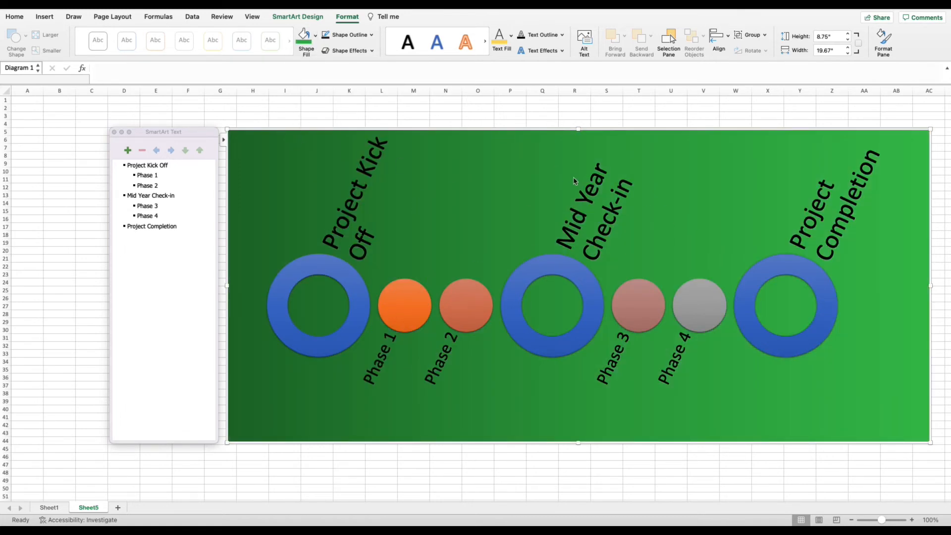
mouse_move(309, 149)
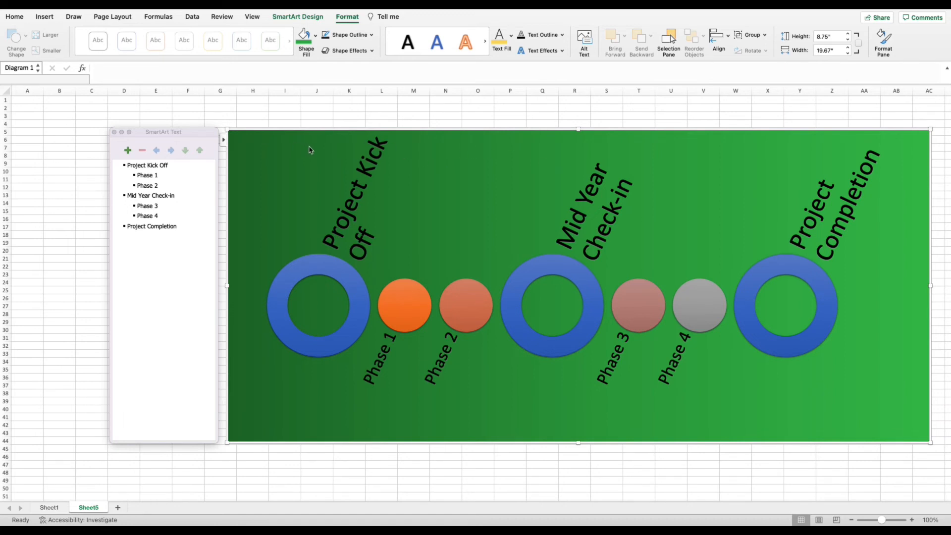
mouse_move(359, 129)
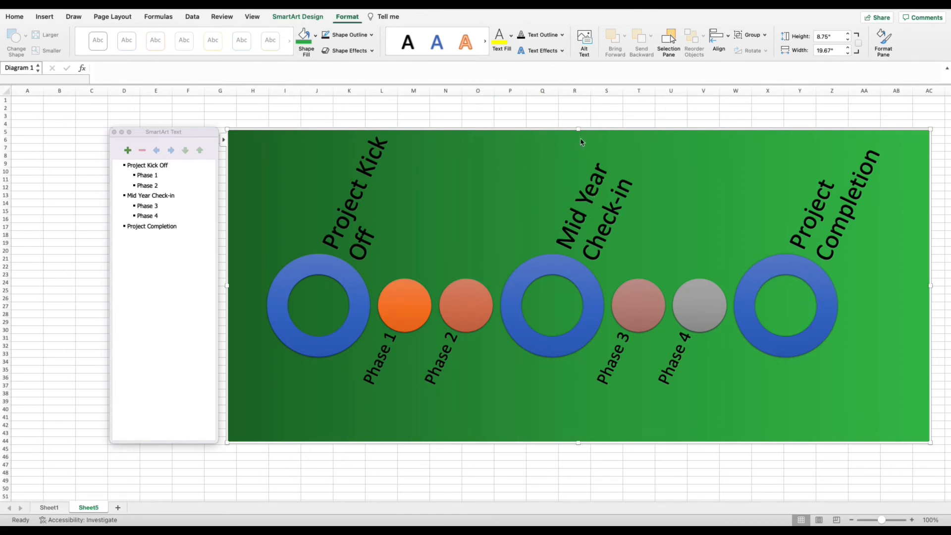
mouse_move(561, 198)
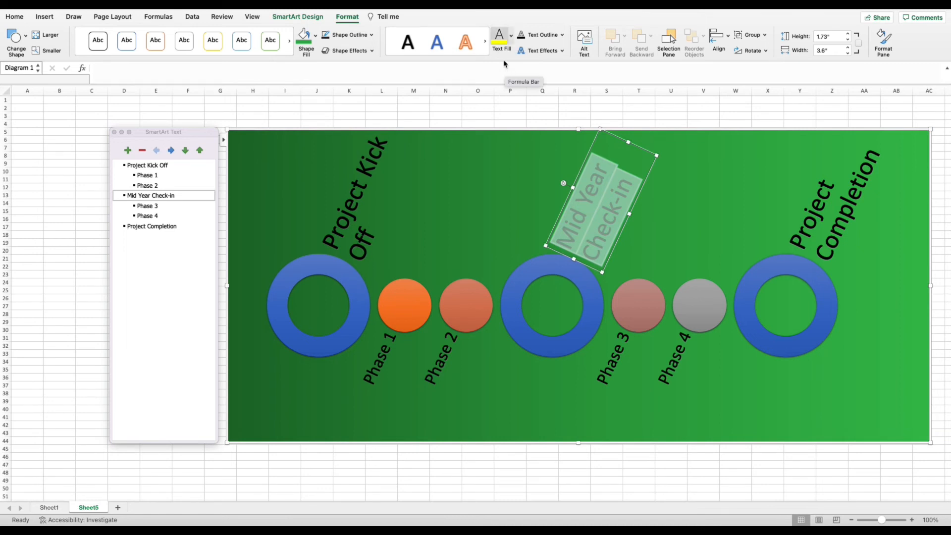
- Colour the Mid Year Check-in label orange-gold with Text Fill
click(511, 35)
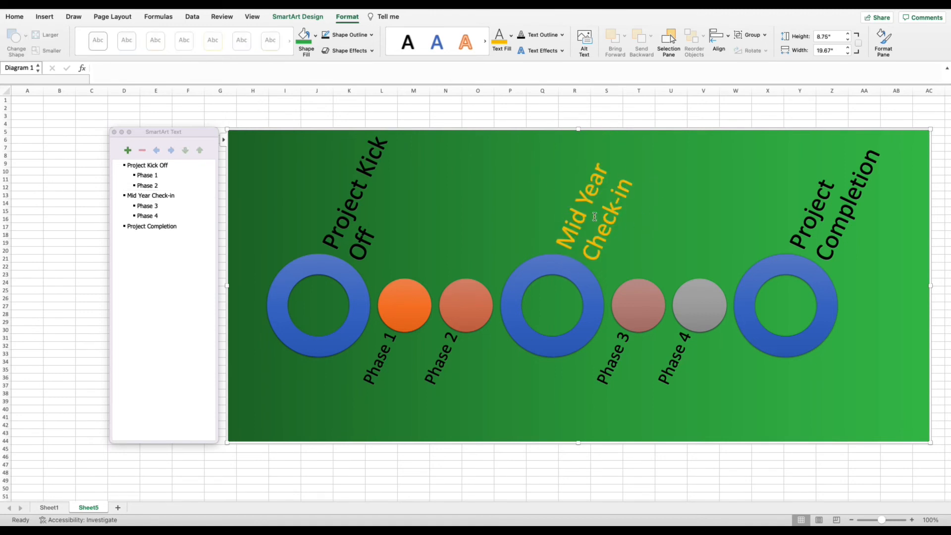
mouse_move(533, 223)
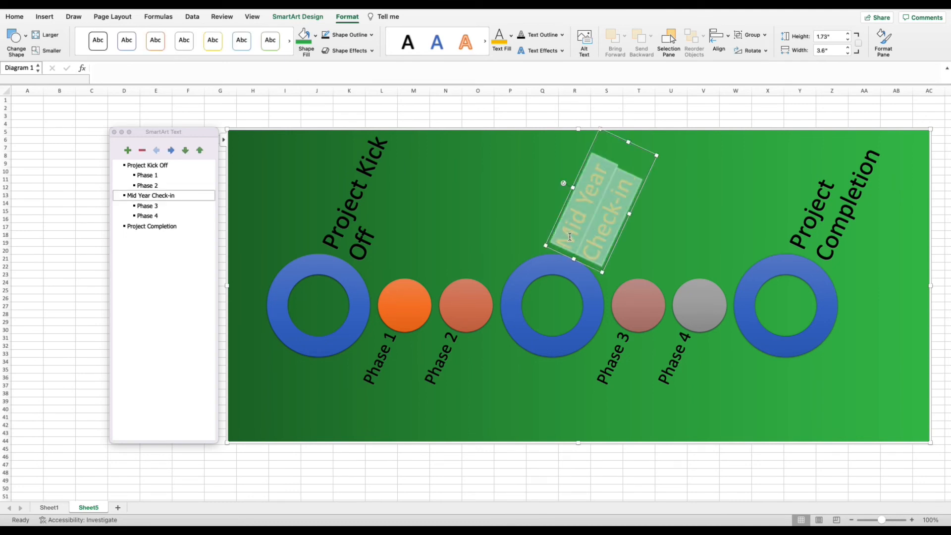
- Add a glow text effect around the Mid Year Check-in lettering
click(538, 50)
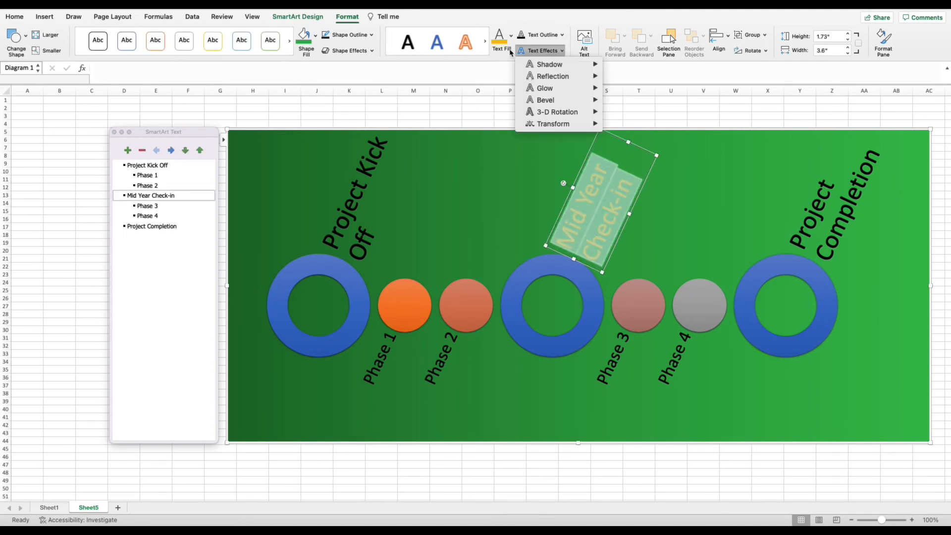
mouse_move(563, 55)
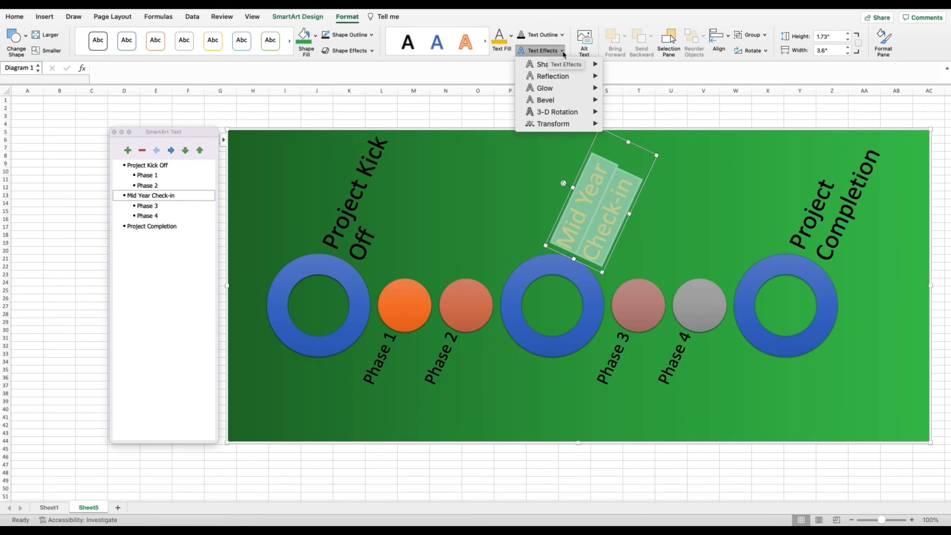
click(552, 76)
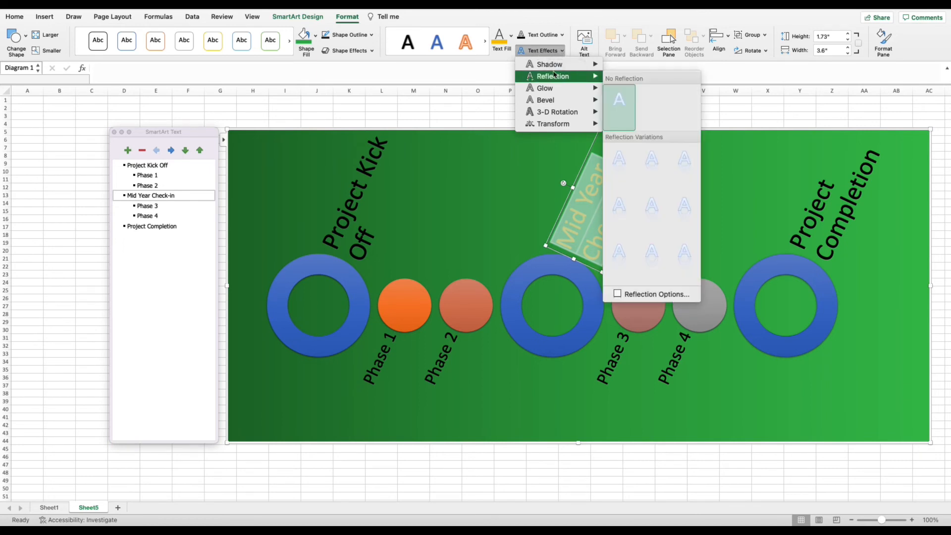
mouse_move(548, 64)
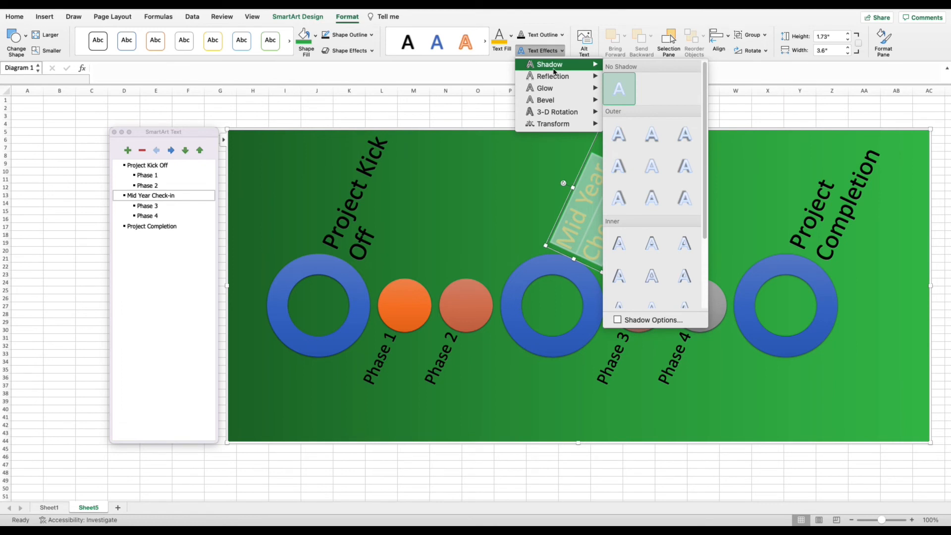
mouse_move(563, 76)
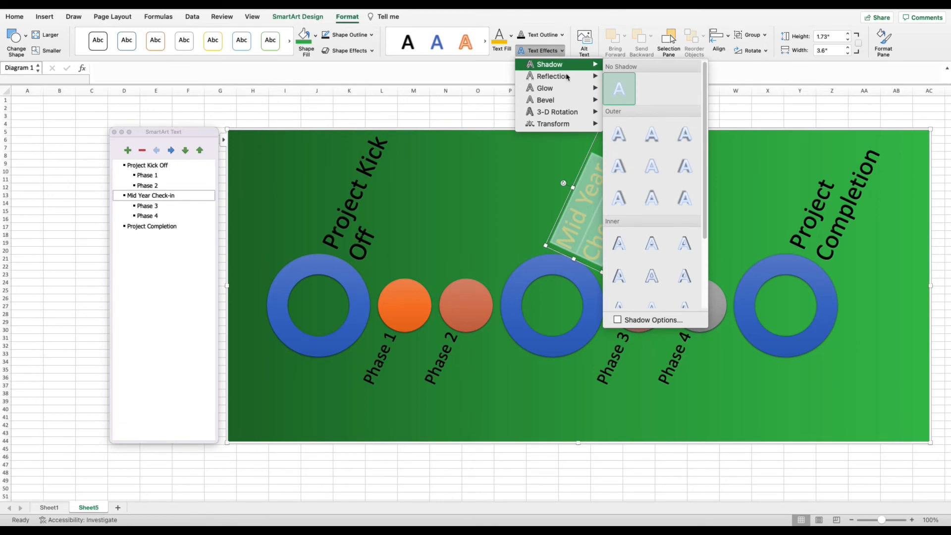
mouse_move(556, 111)
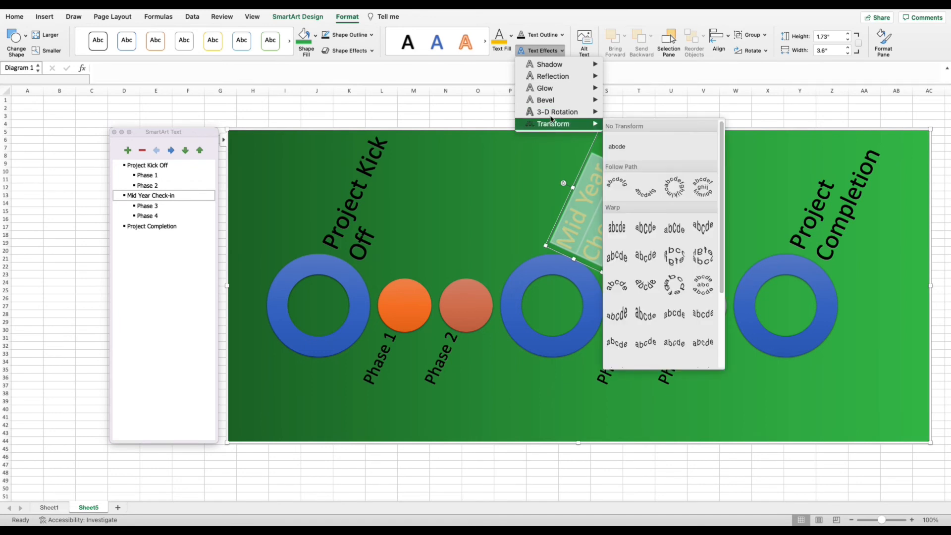
mouse_move(548, 64)
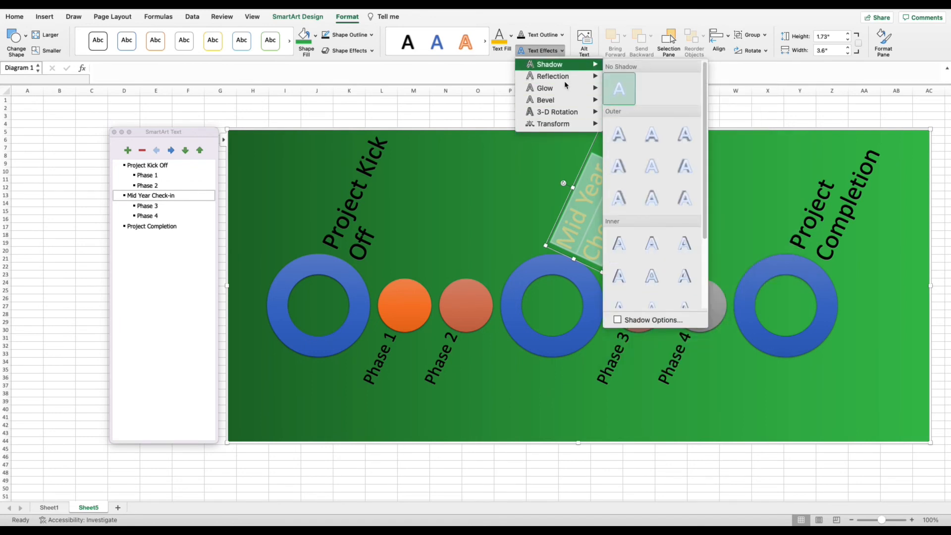
mouse_move(544, 89)
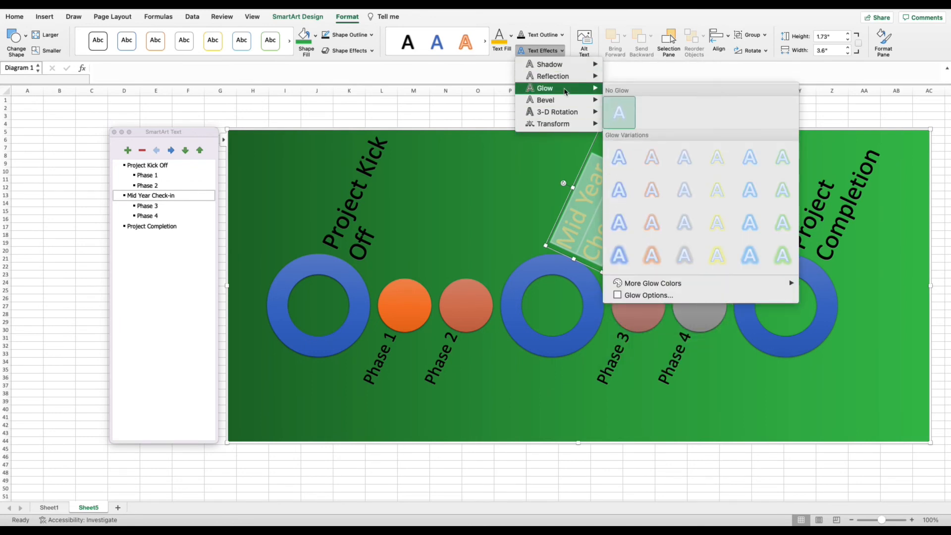
mouse_move(618, 157)
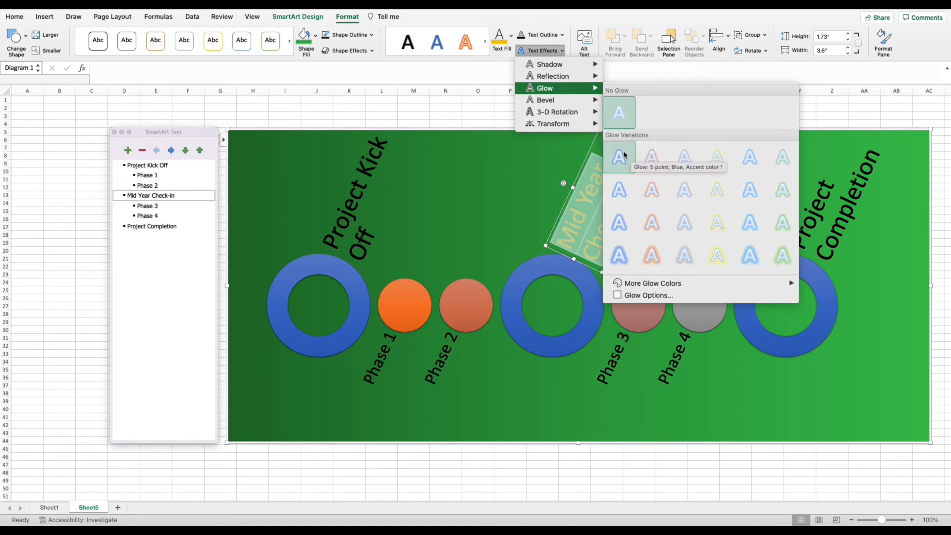
mouse_move(684, 190)
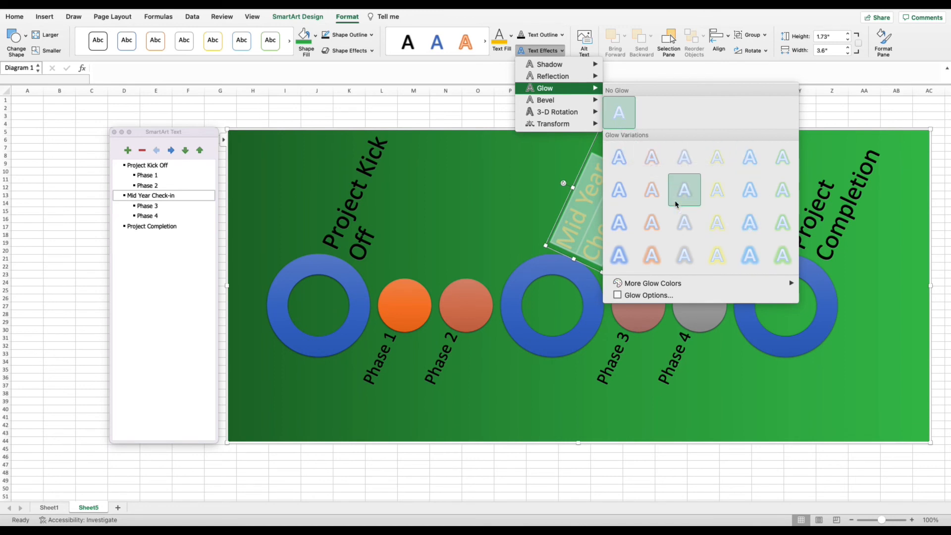
mouse_move(652, 157)
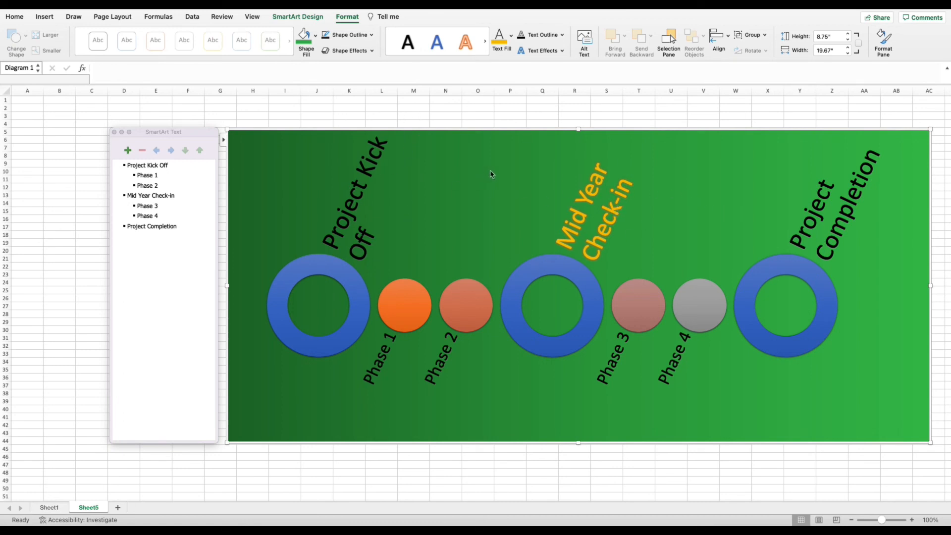
mouse_move(491, 214)
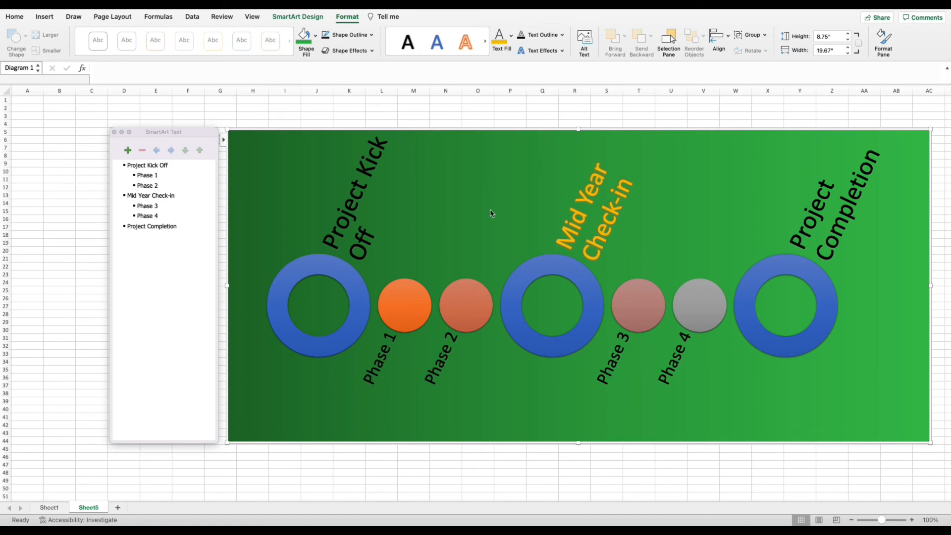
mouse_move(259, 145)
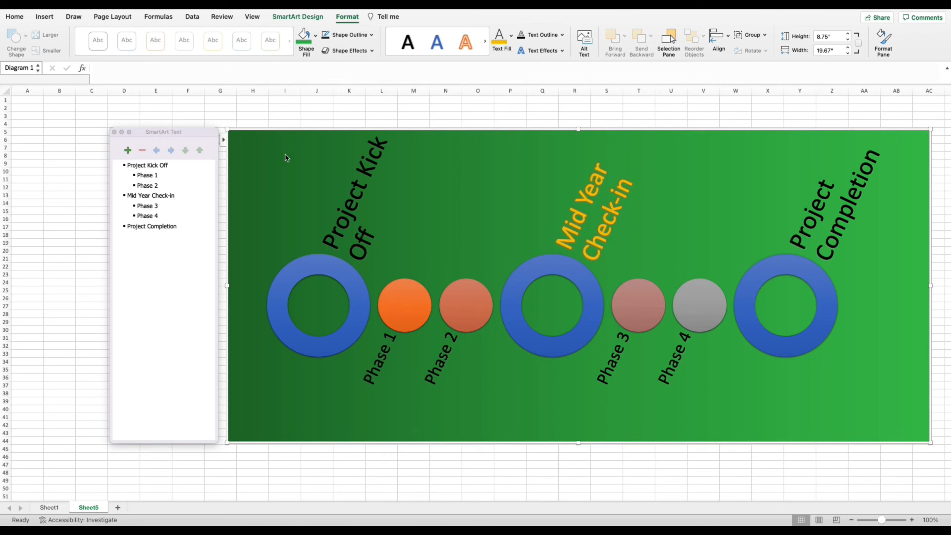
mouse_move(298, 31)
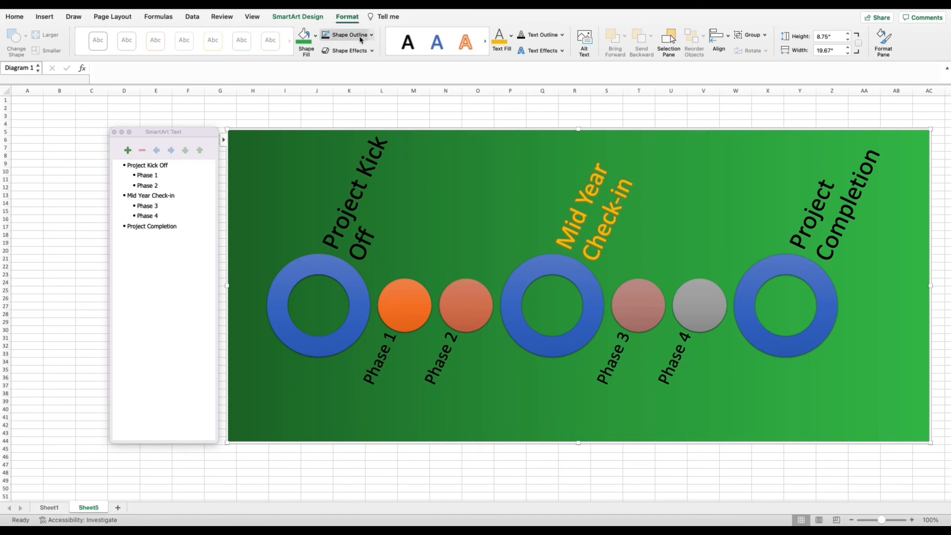
mouse_move(348, 35)
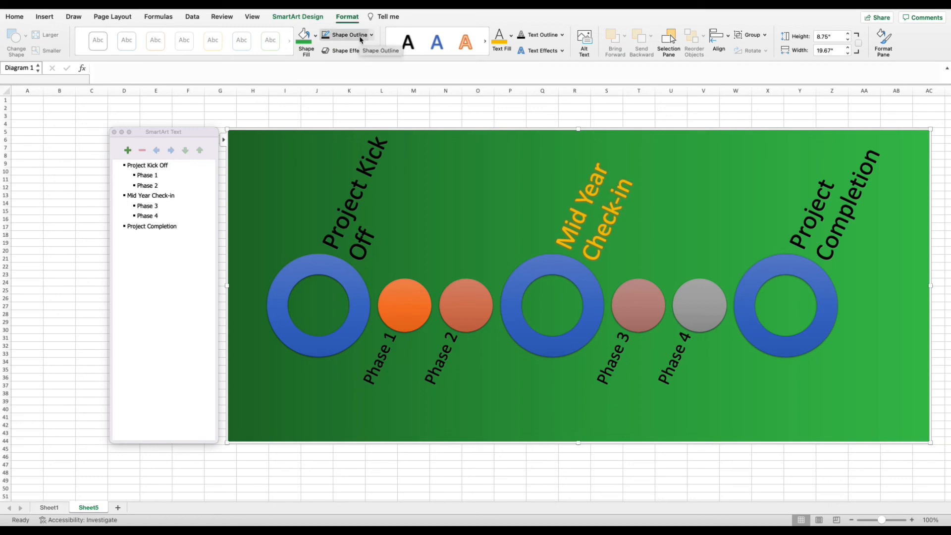